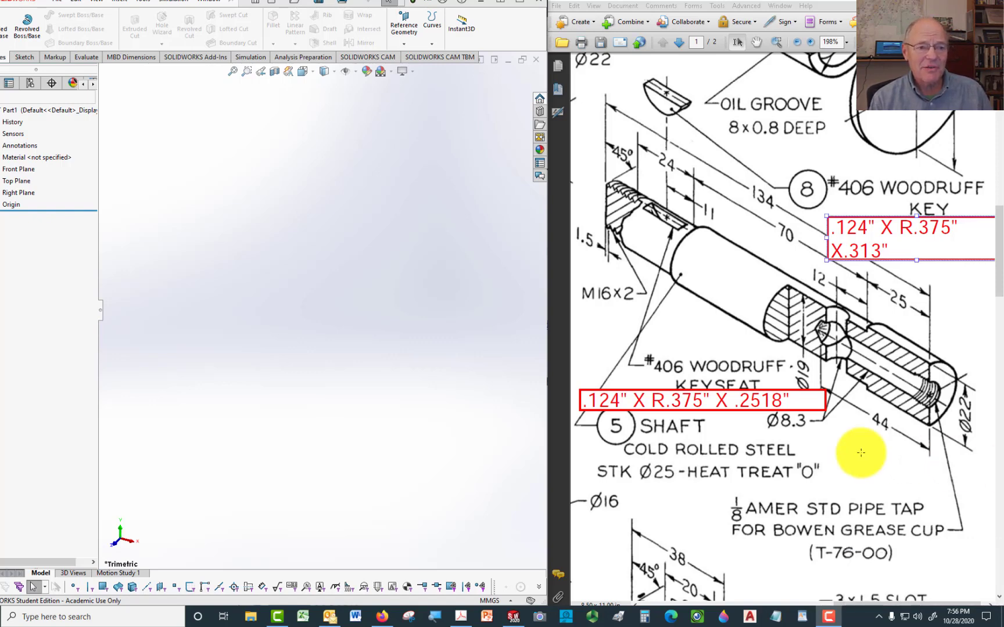
mouse_move(517, 373)
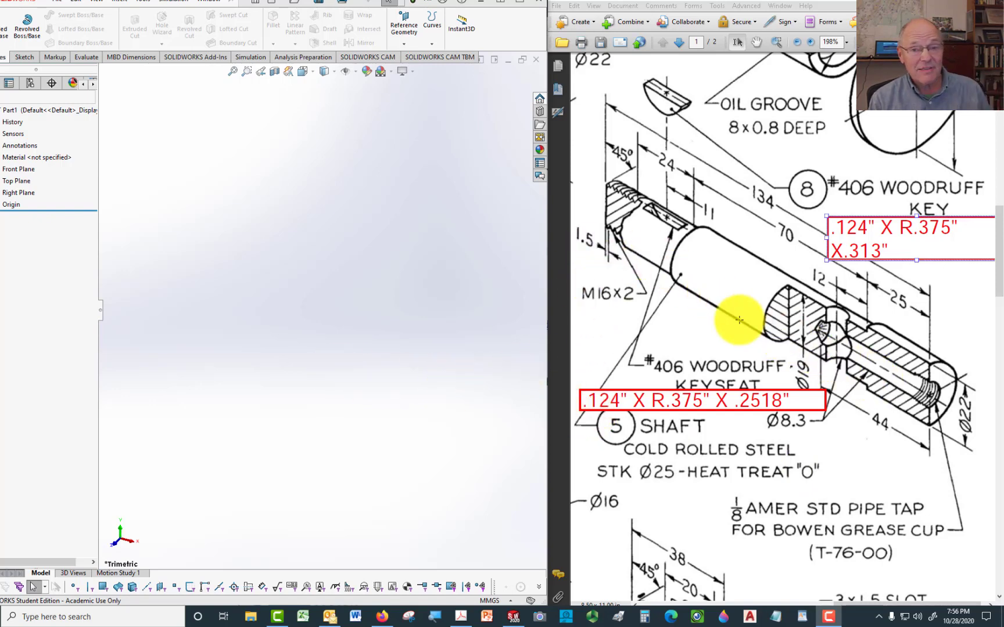
mouse_move(765, 309)
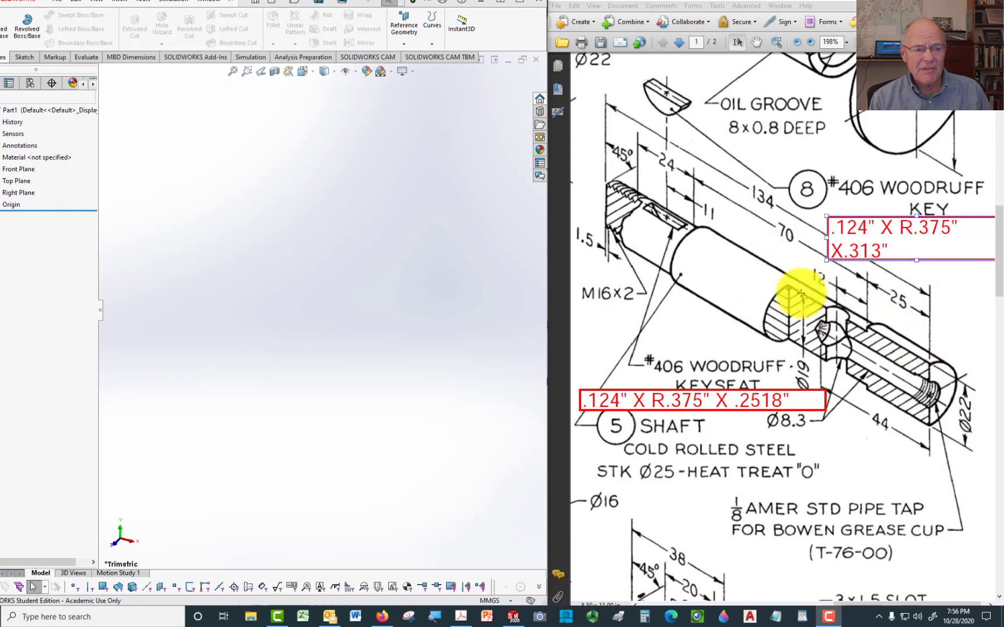
mouse_move(730, 259)
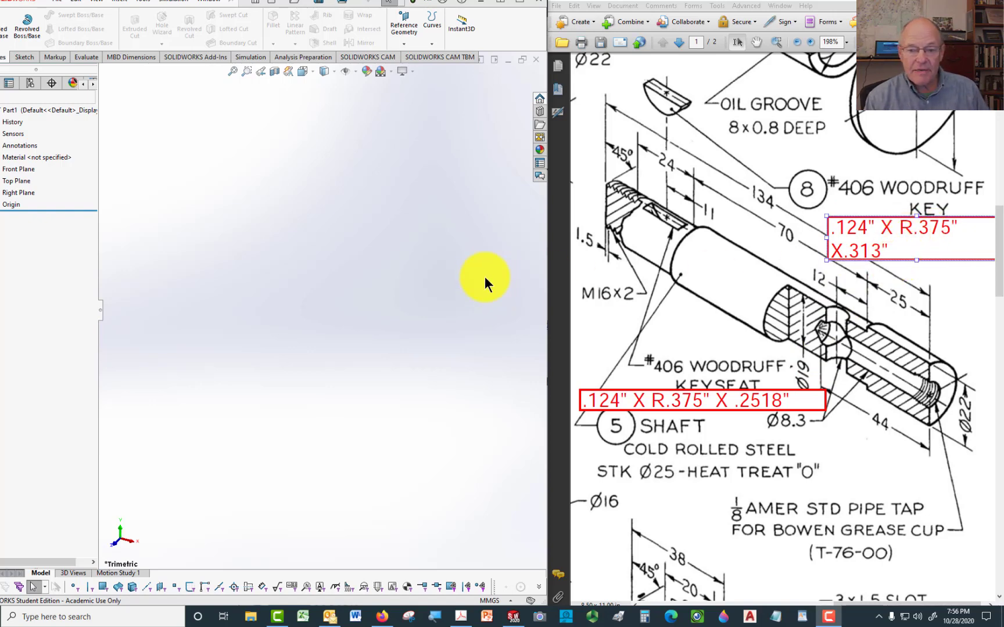
Step: Start a Front Plane sketch and draw the stepped shaft half-profile with lines
click(19, 57)
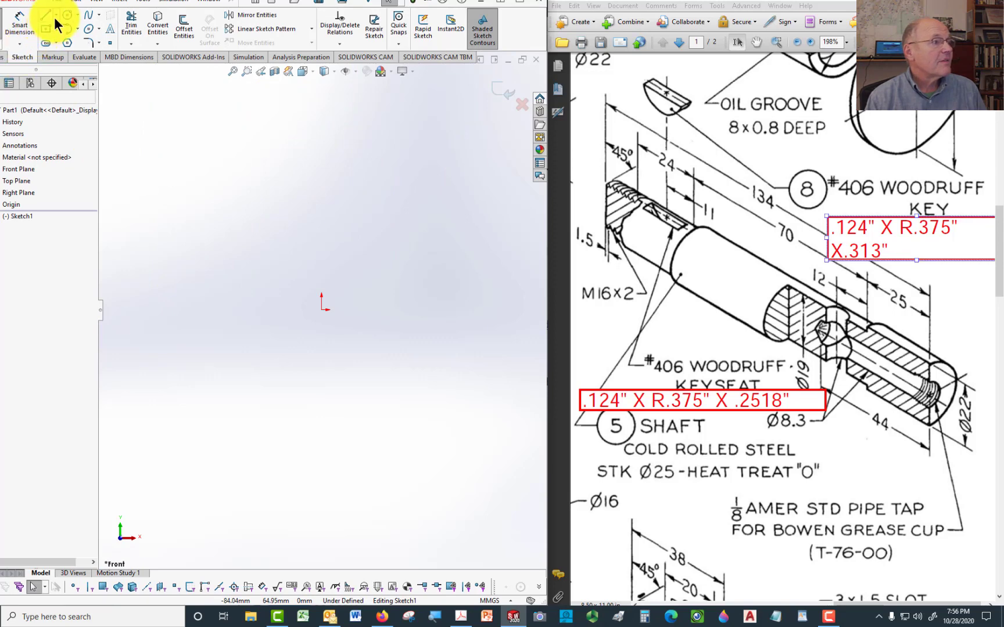
click(33, 17)
text(134)
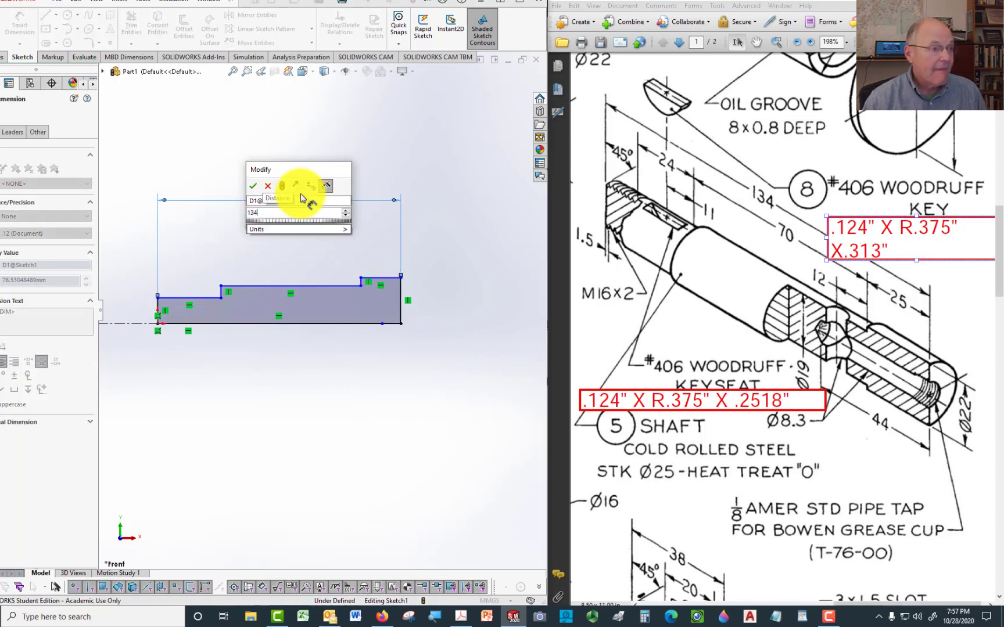
Step: Dimension the profile lengths: 134 mm overall, 25 mm end step, 70 mm middle step
click(253, 186)
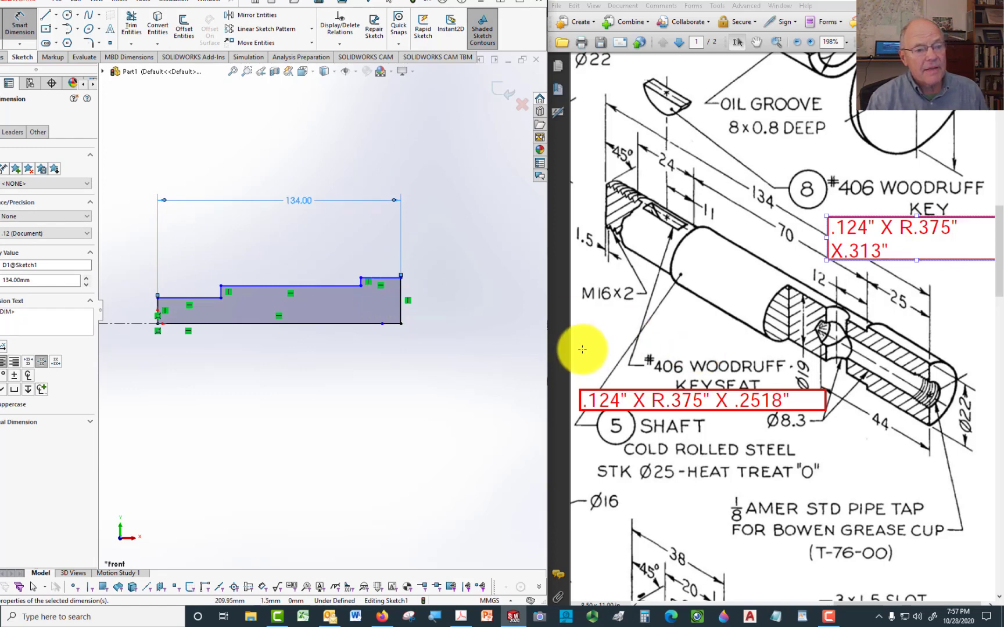
click(362, 285)
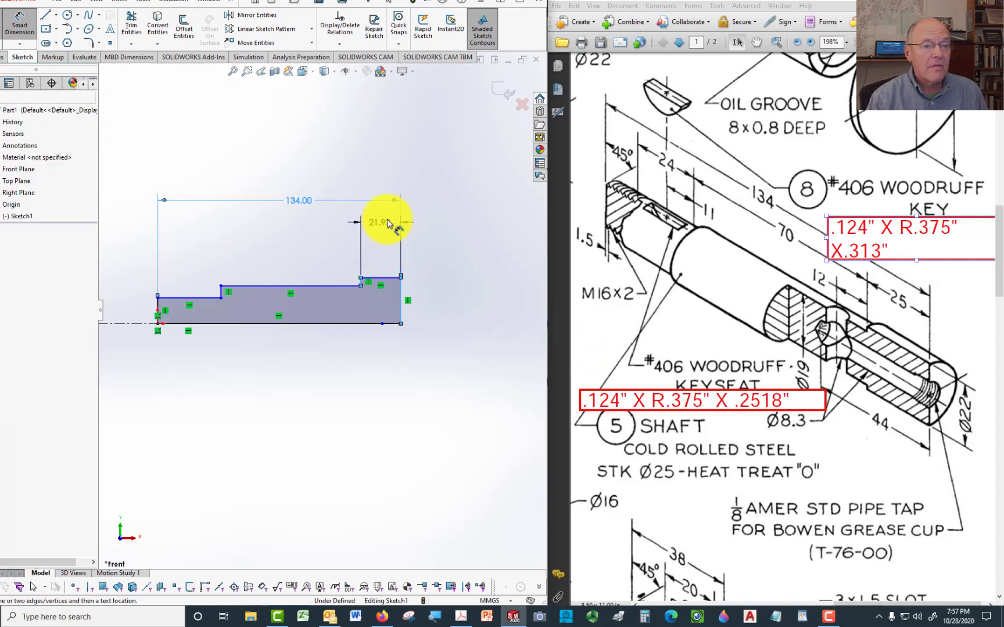
click(377, 222)
text(7)
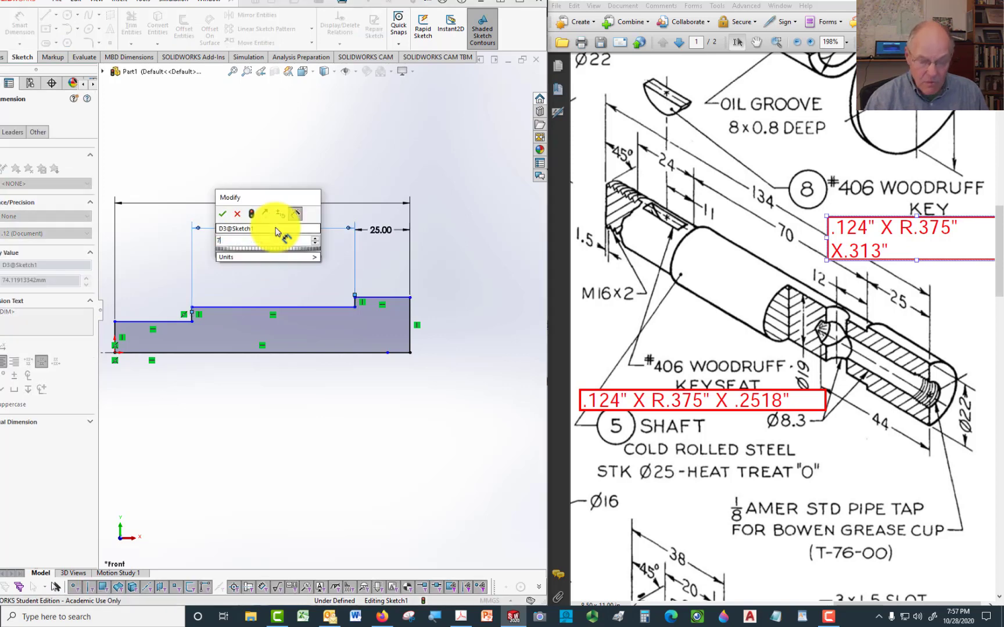
click(222, 213)
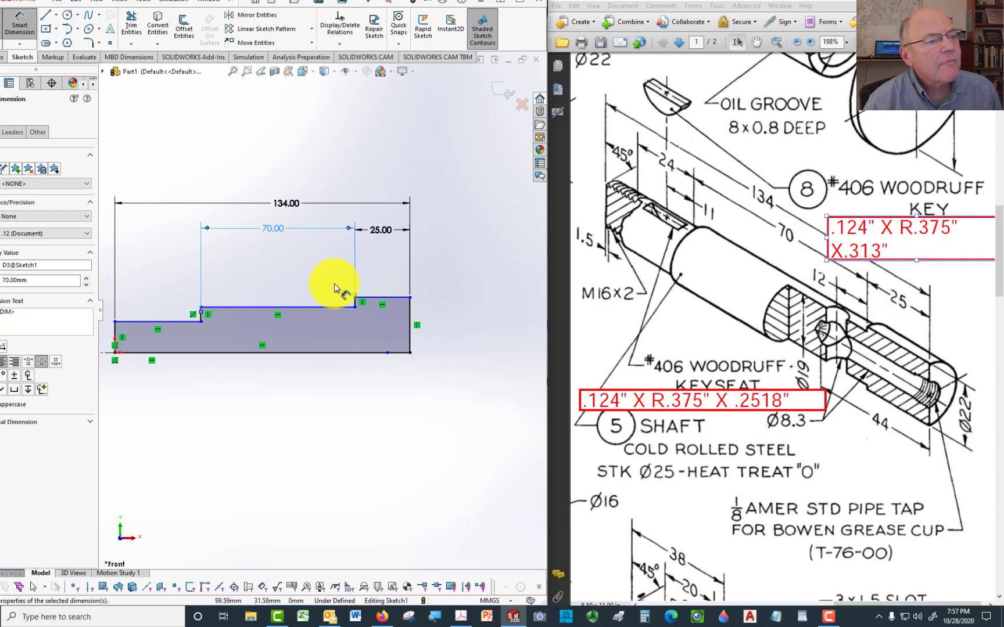
mouse_move(423, 238)
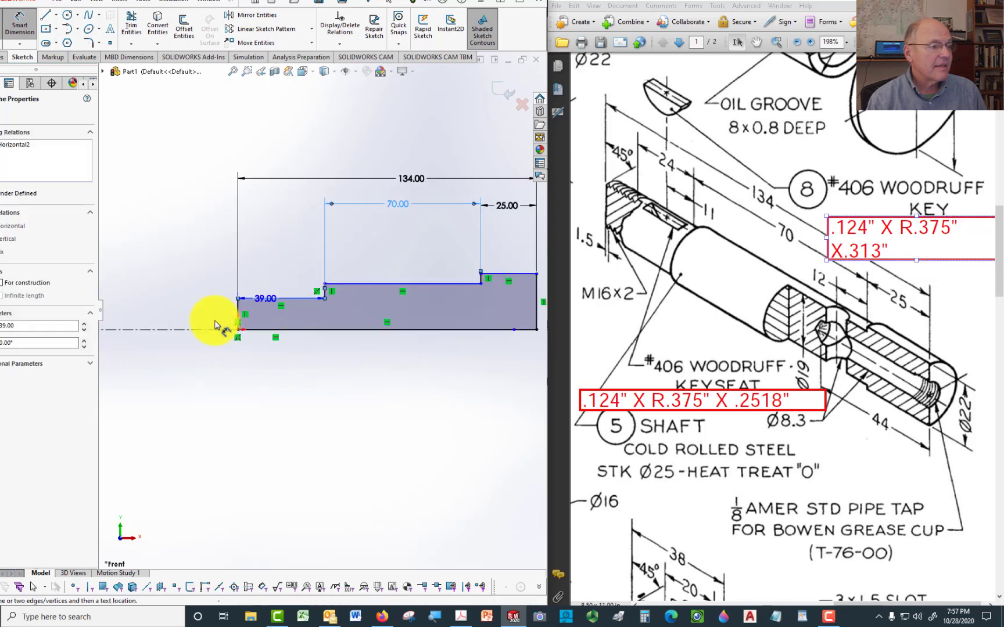
Step: Dimension the step diameters from the centerline as 16, 19 and 22 mm
click(191, 360)
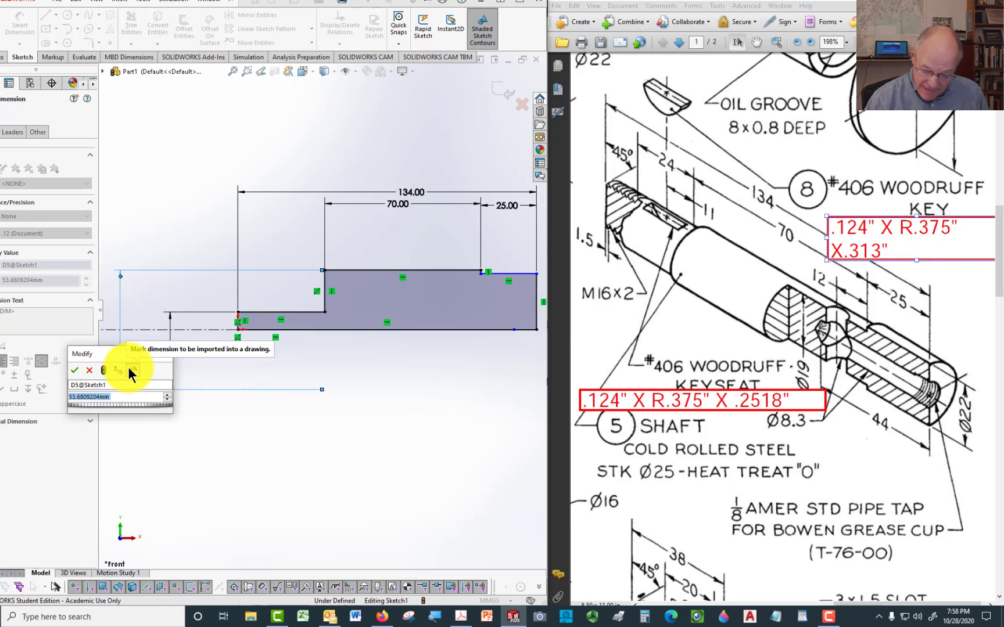
click(74, 370)
text(22)
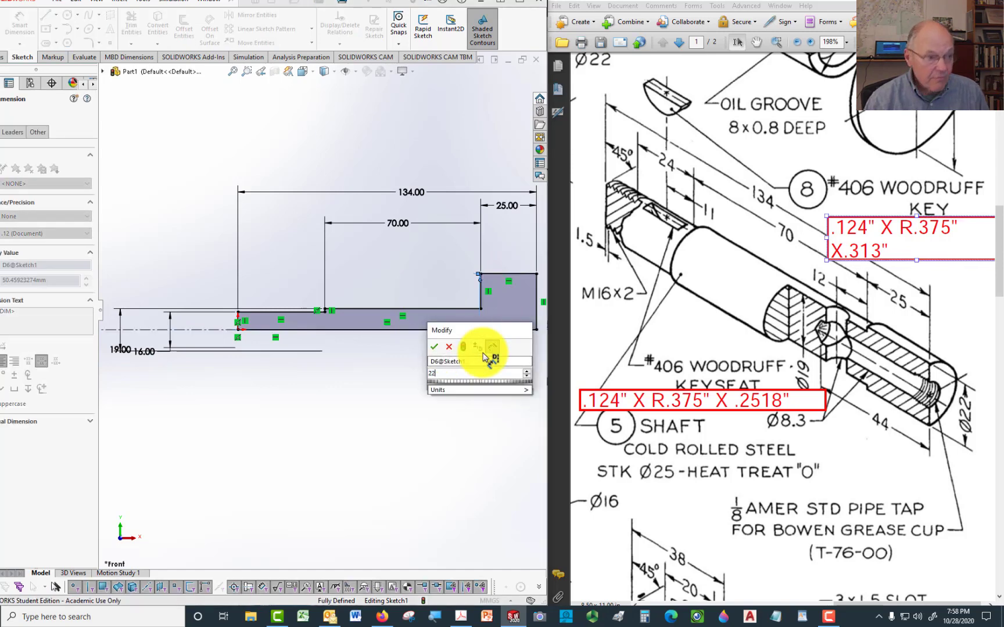
click(434, 346)
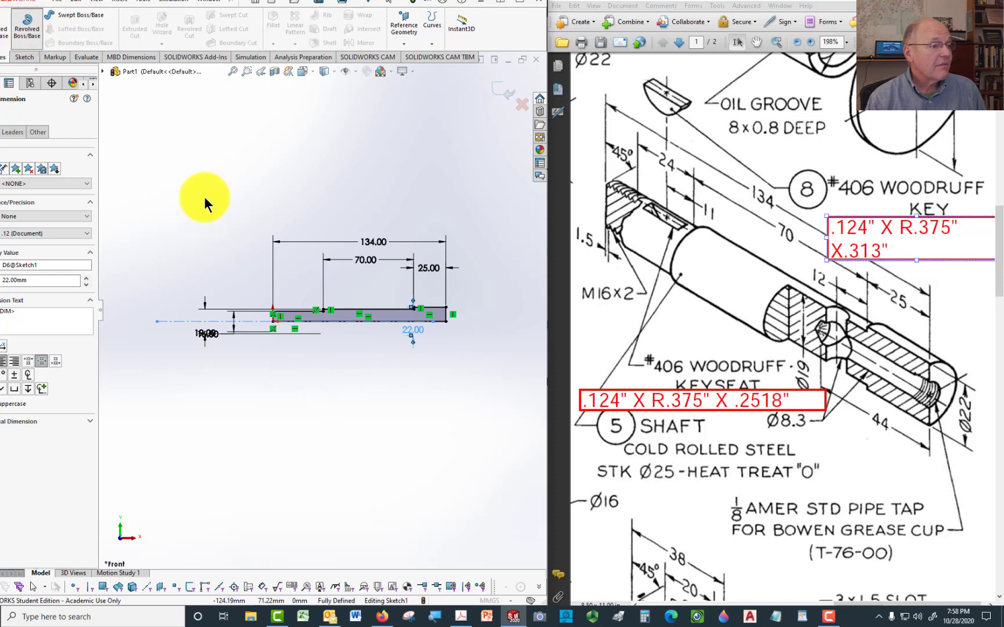
Step: Revolve the profile 360° about the centerline into a solid shaft
click(27, 25)
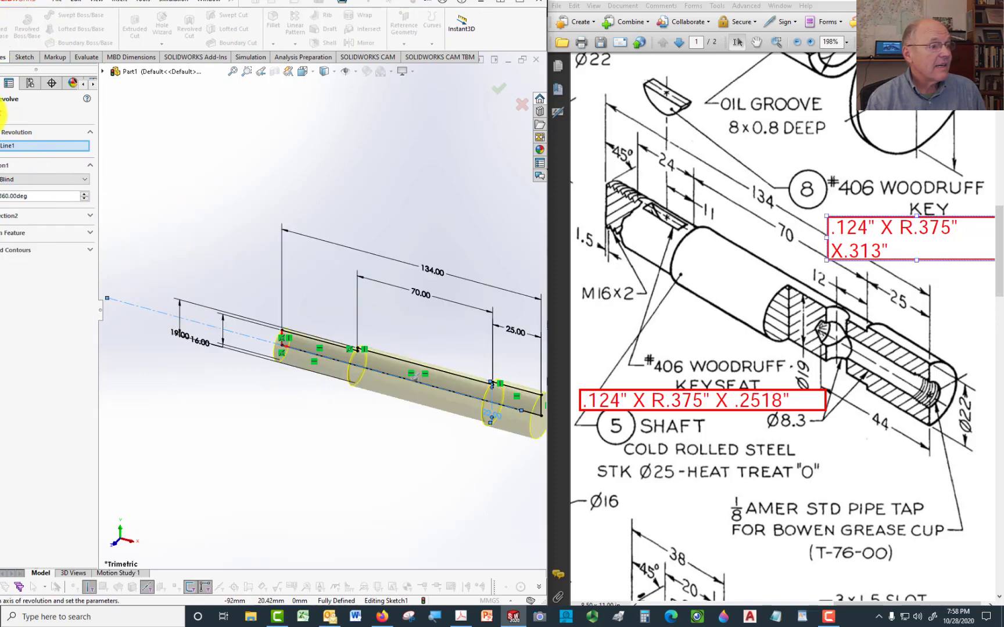
click(499, 88)
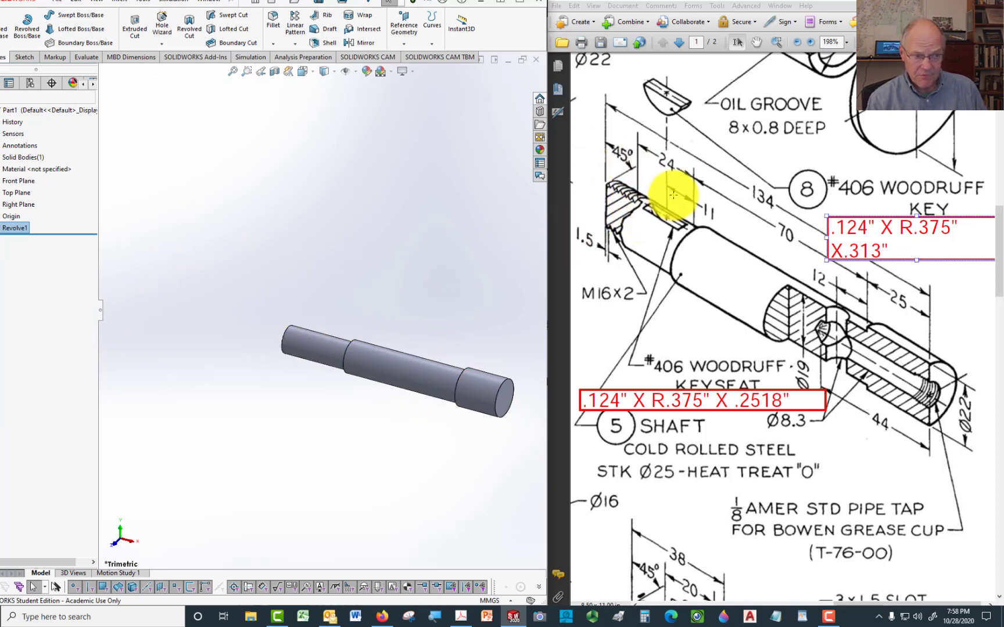
mouse_move(624, 218)
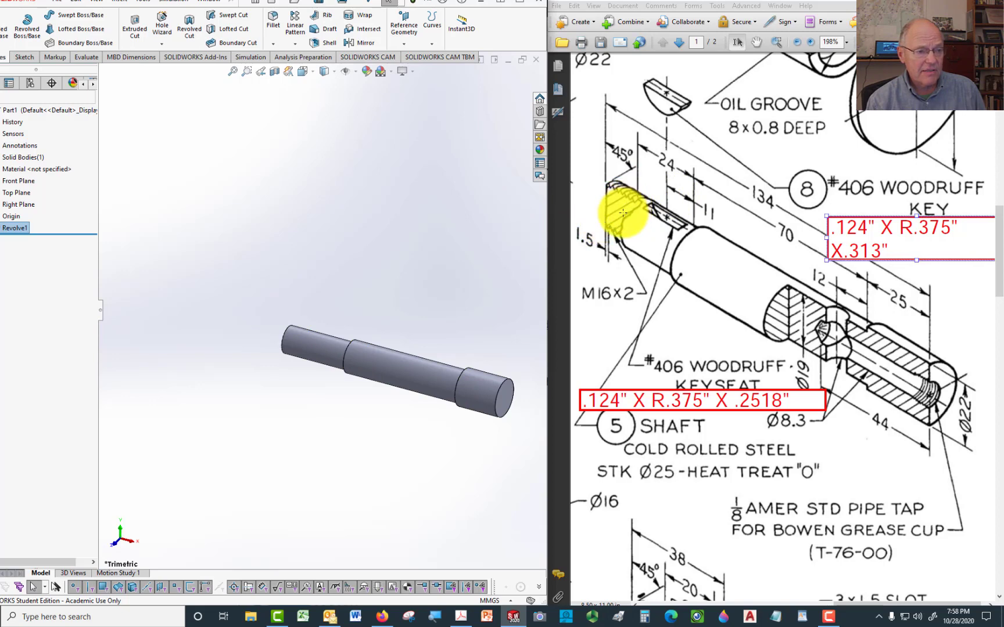
mouse_move(381, 330)
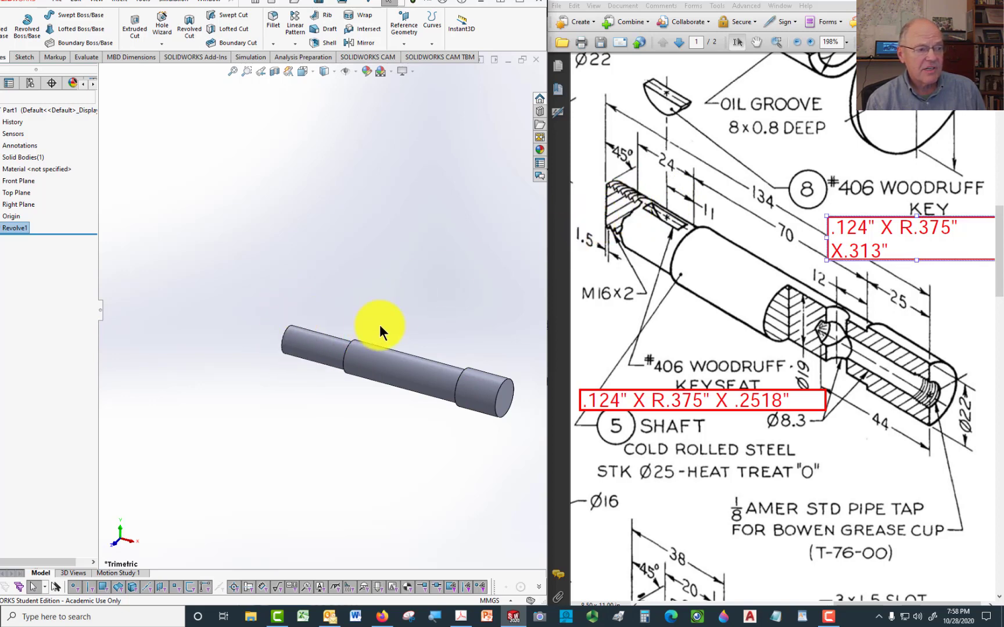
mouse_move(653, 208)
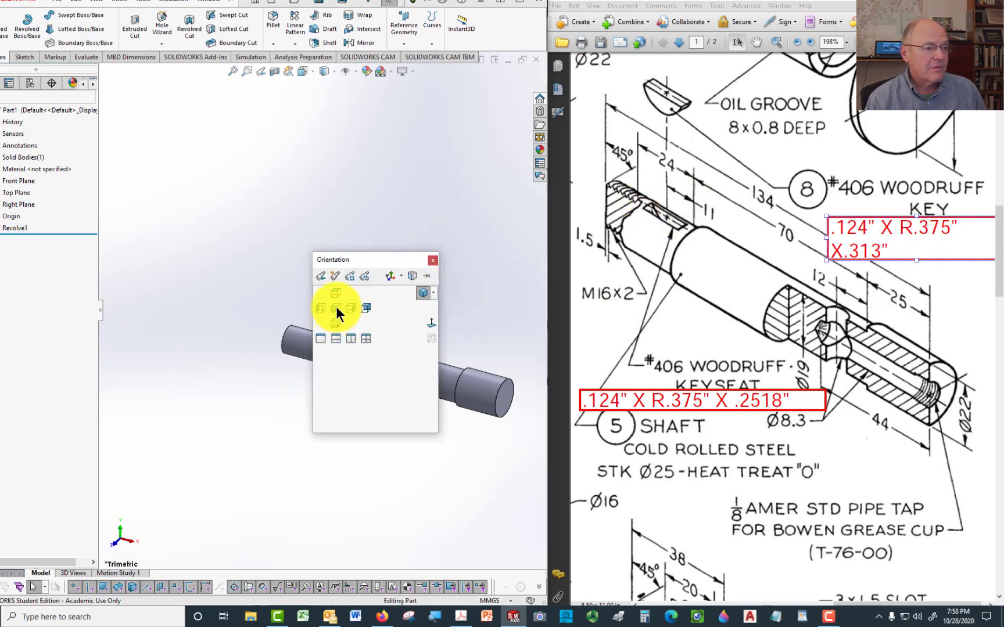
Step: Select the Front Plane and orient the view Normal To it
click(320, 293)
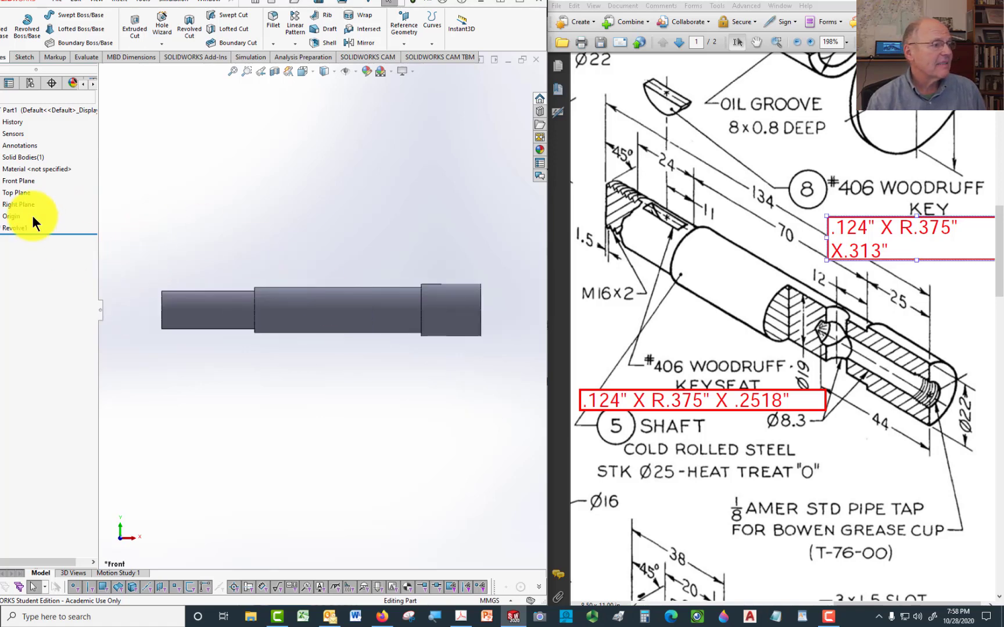
click(19, 181)
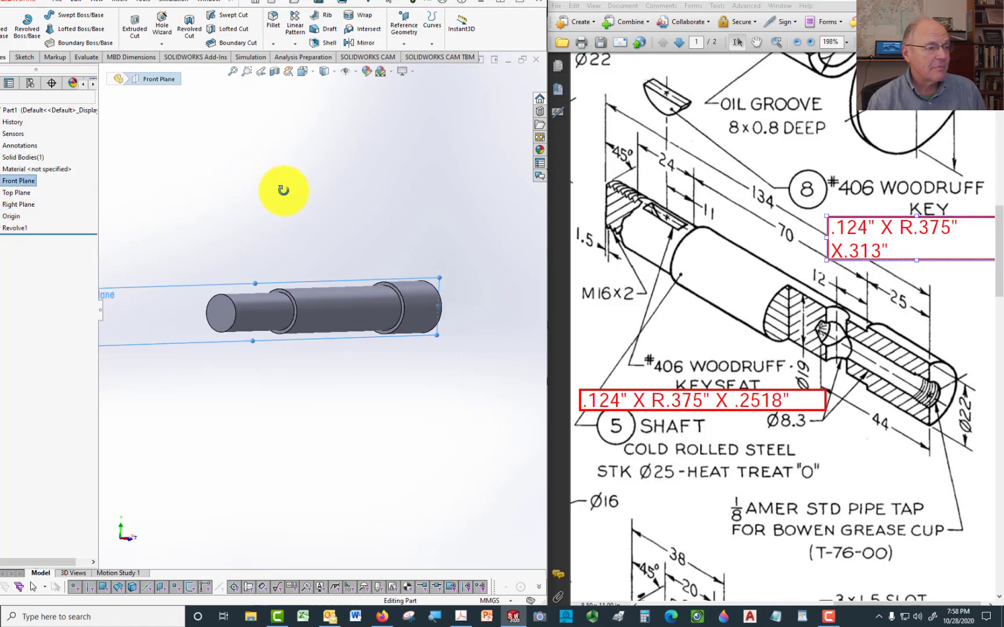
key(space)
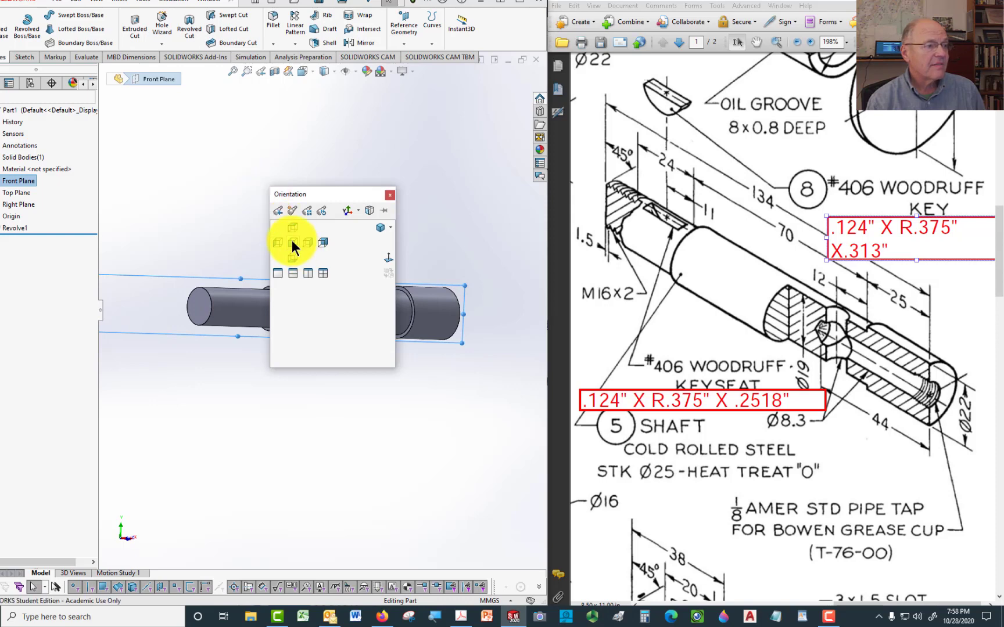
click(293, 242)
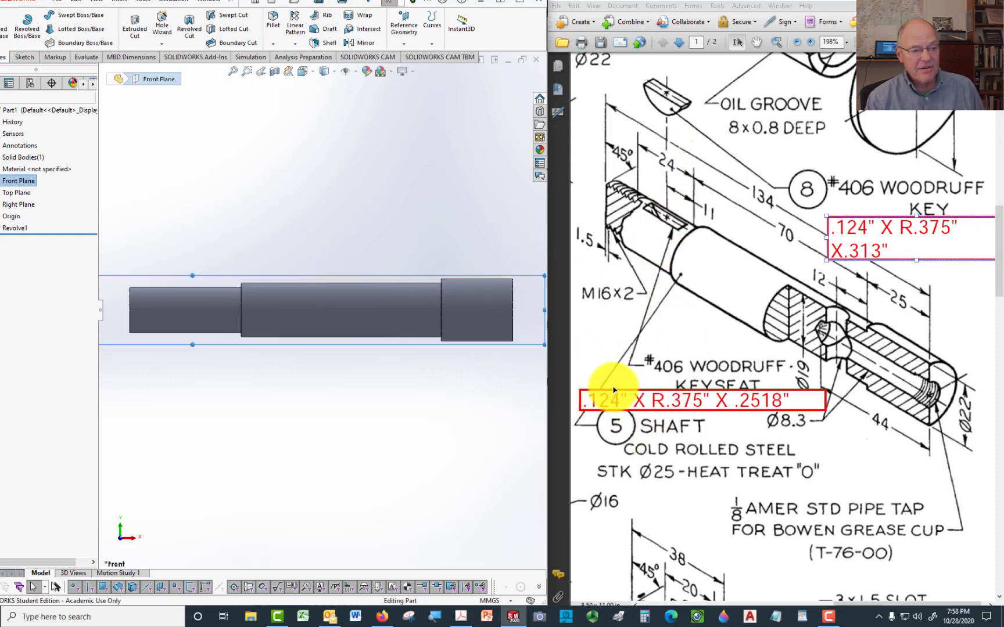
mouse_move(665, 236)
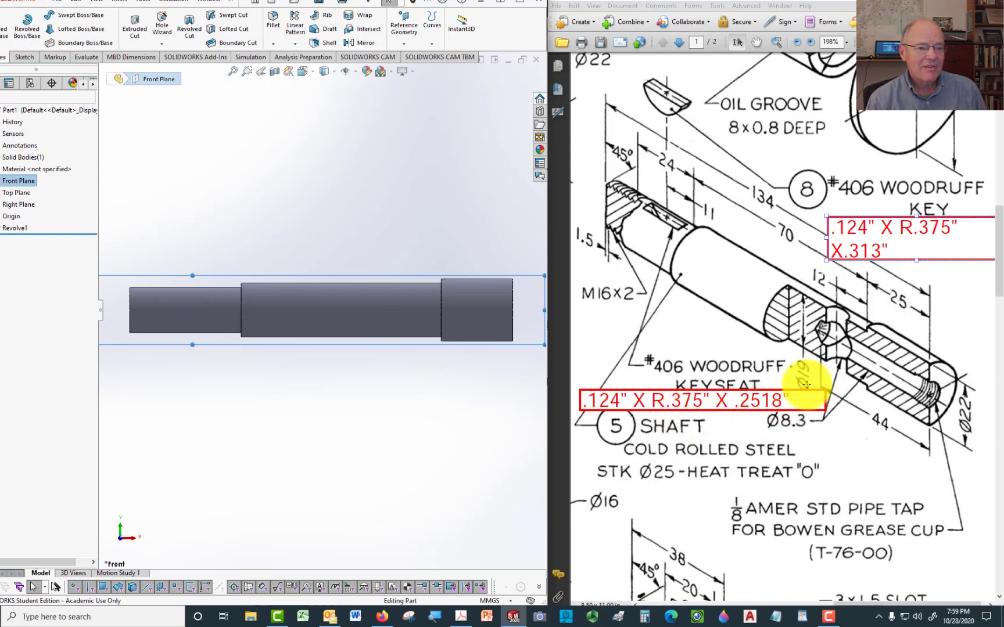
mouse_move(151, 289)
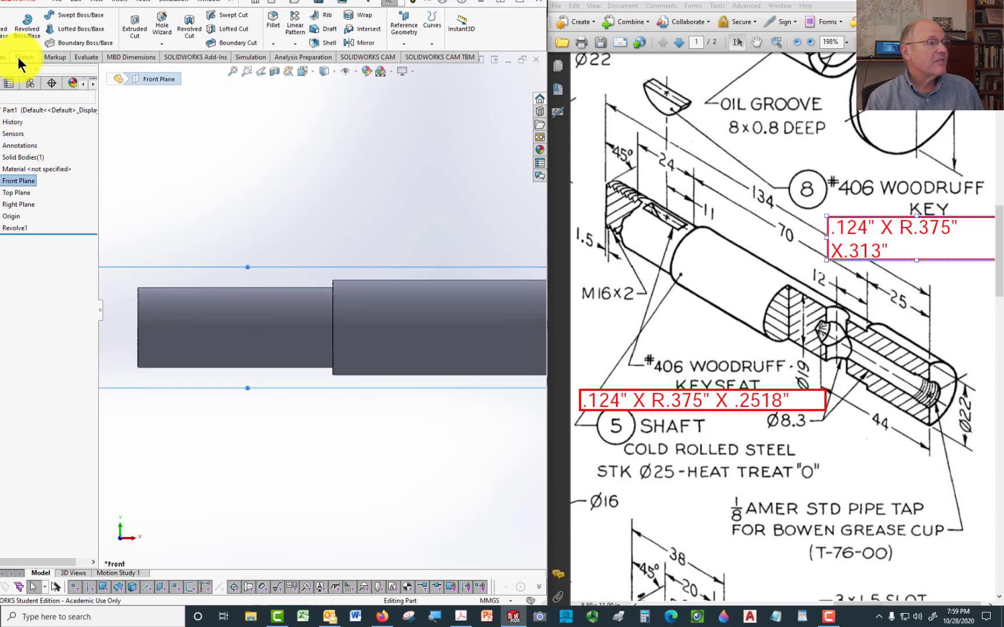
Step: Draw a circle on the shaft's top edge and trim away its upper half
click(22, 57)
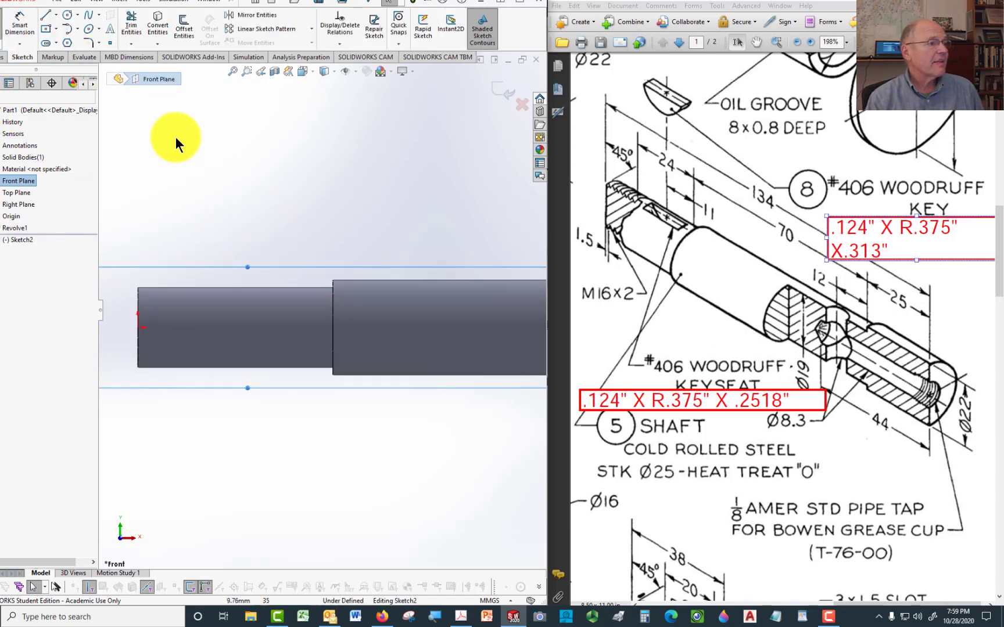
mouse_move(304, 122)
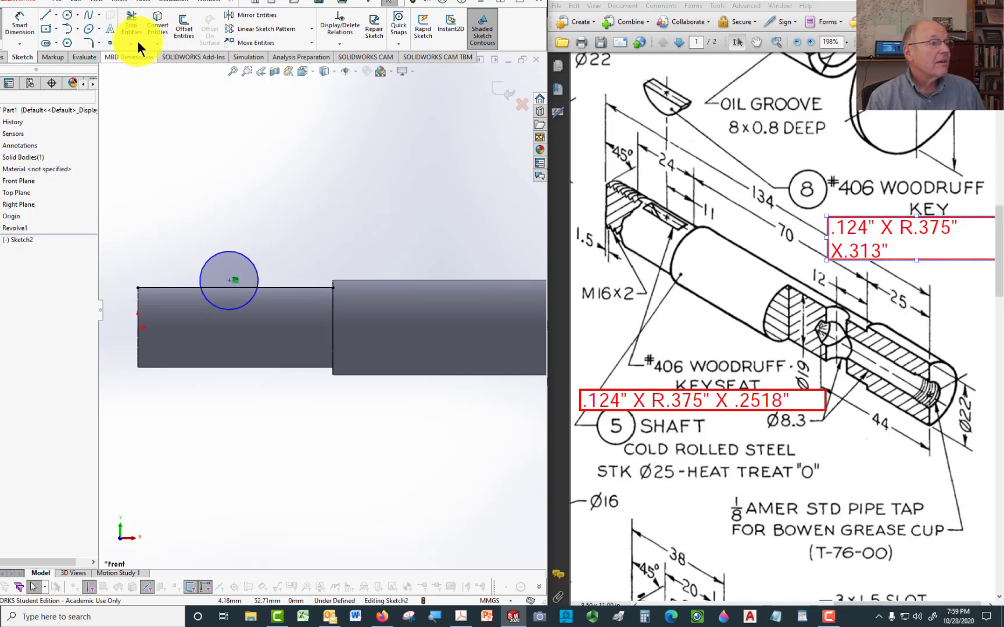
click(131, 25)
text(.)
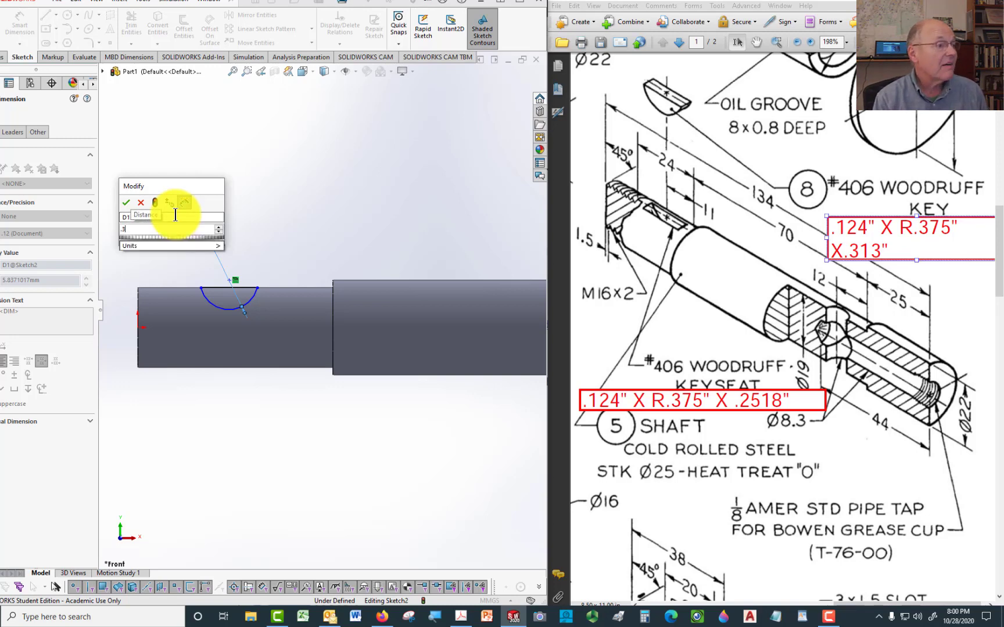
Step: Set the keyseat semicircle radius to .375 in and its depth to .2518 in
text(375in)
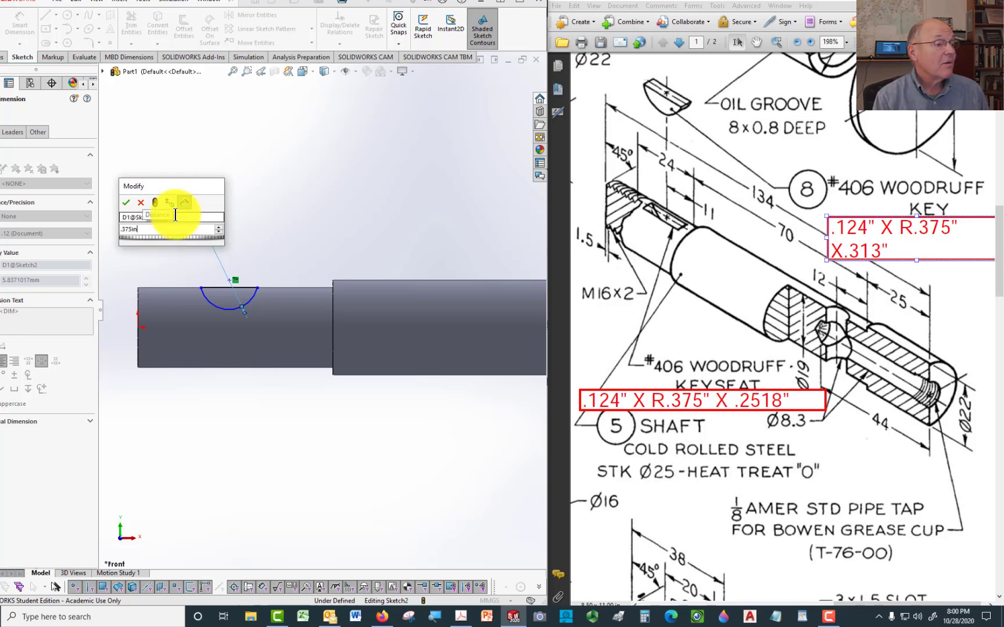
click(126, 202)
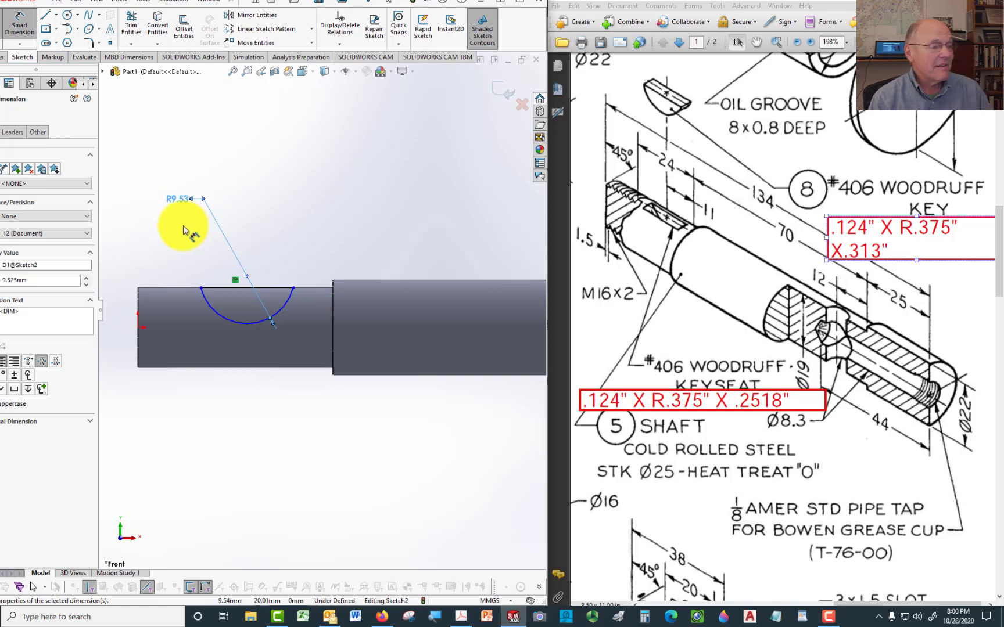
mouse_move(218, 227)
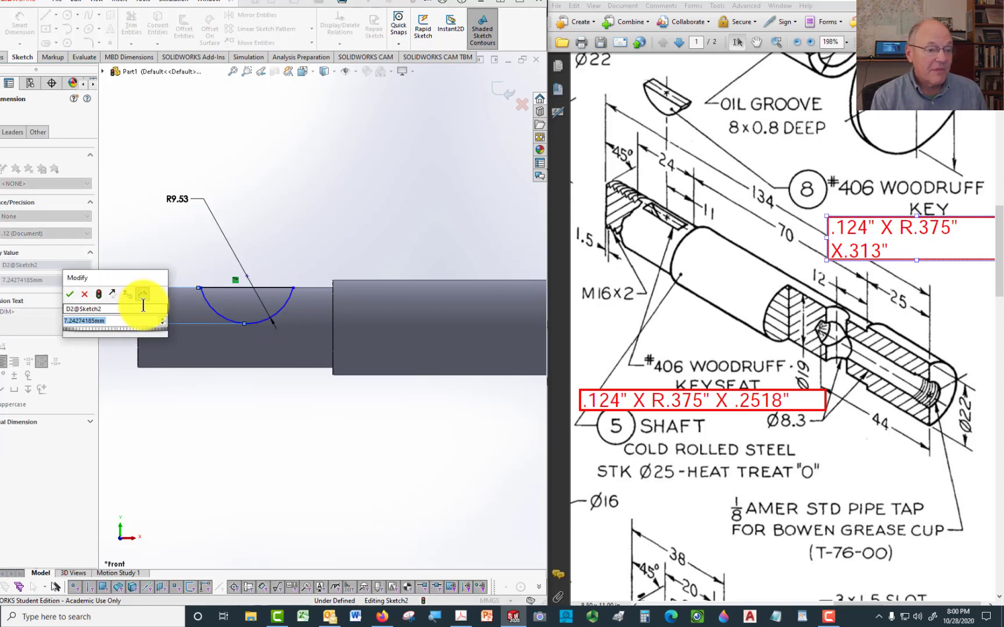
text(2518in)
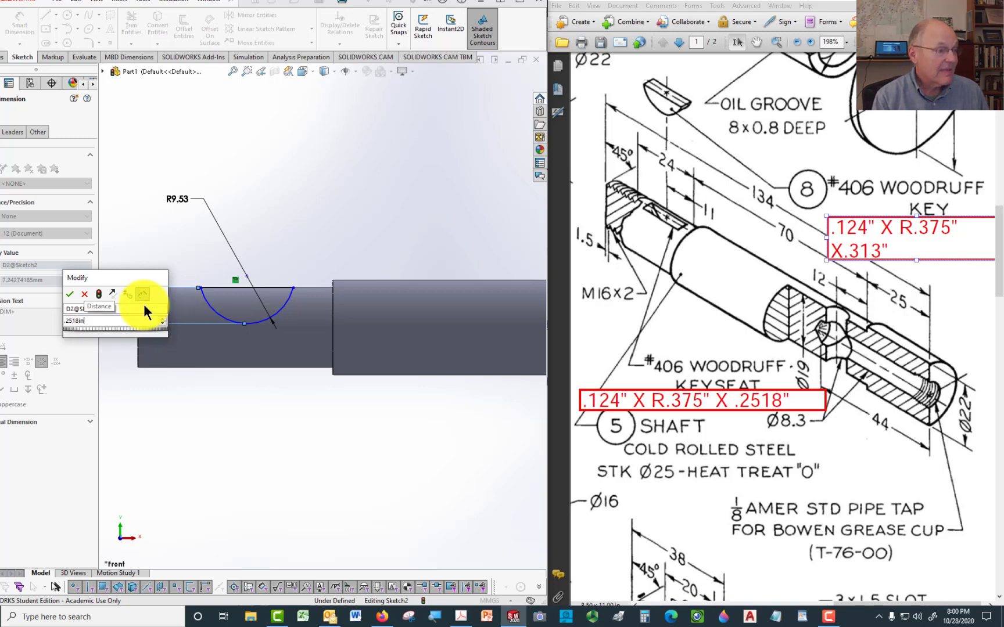
click(70, 294)
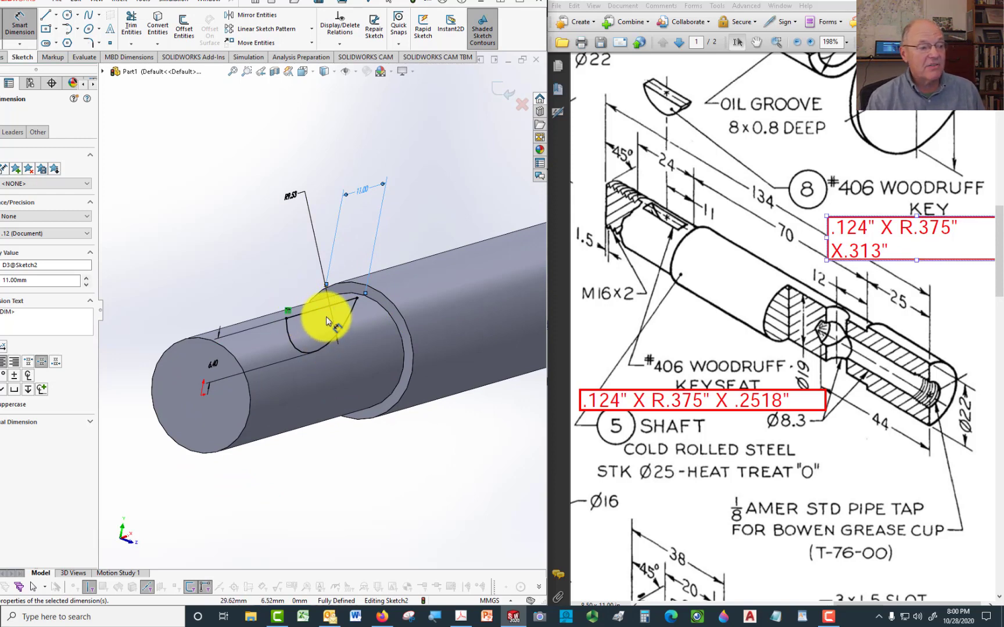
mouse_move(131, 227)
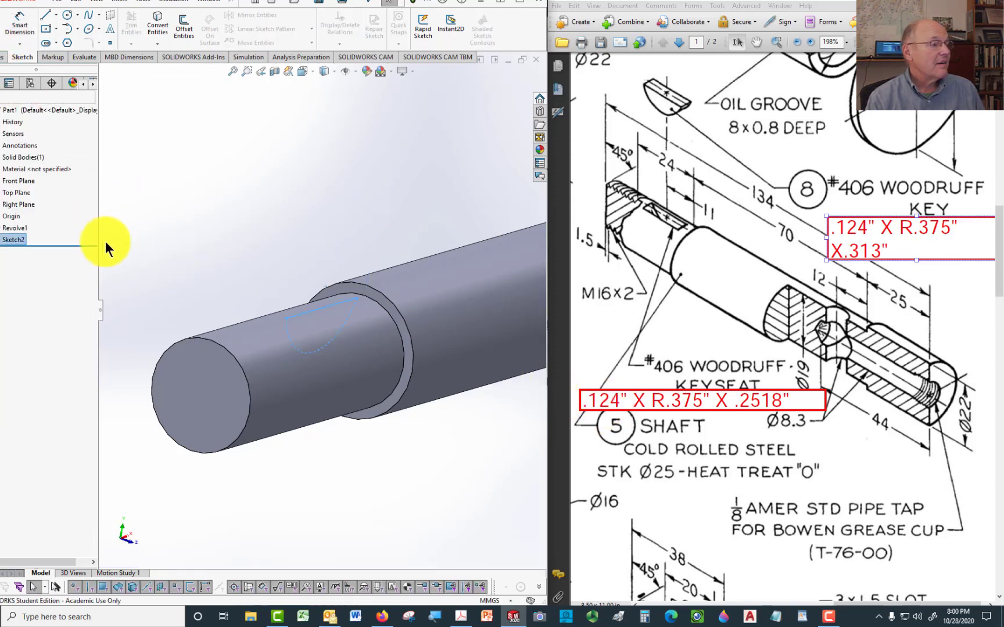
Step: Extrude-cut the keyseat from the semicircle sketch using a Mid Plane direction
right_click(13, 239)
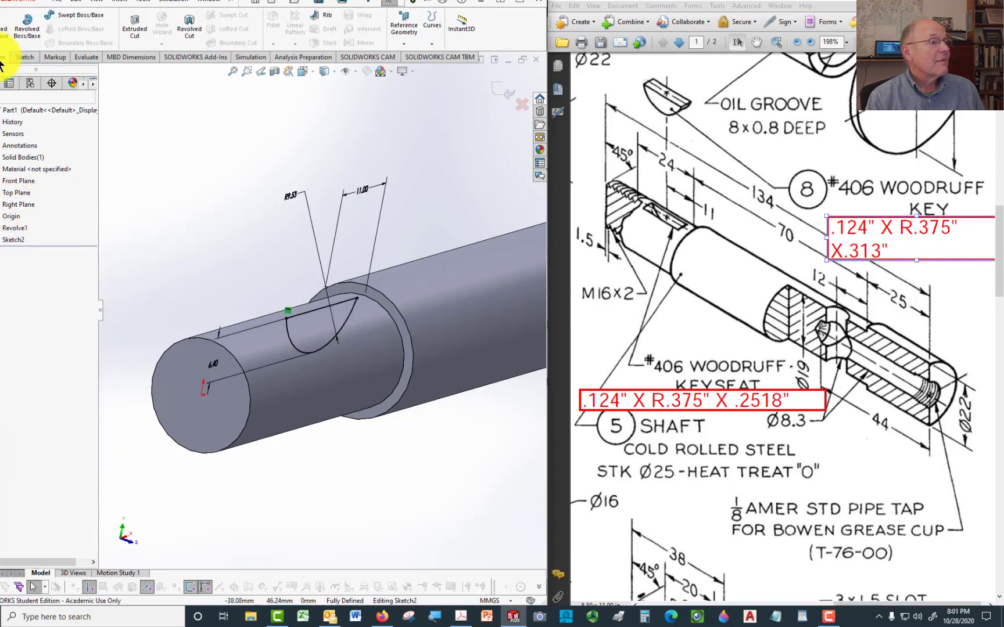
mouse_move(134, 25)
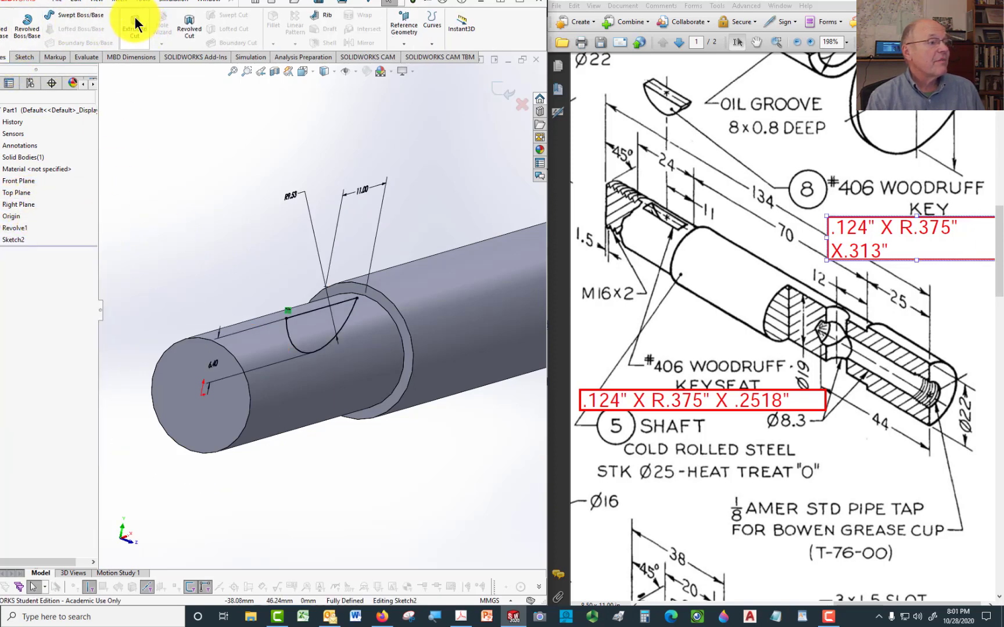
click(134, 24)
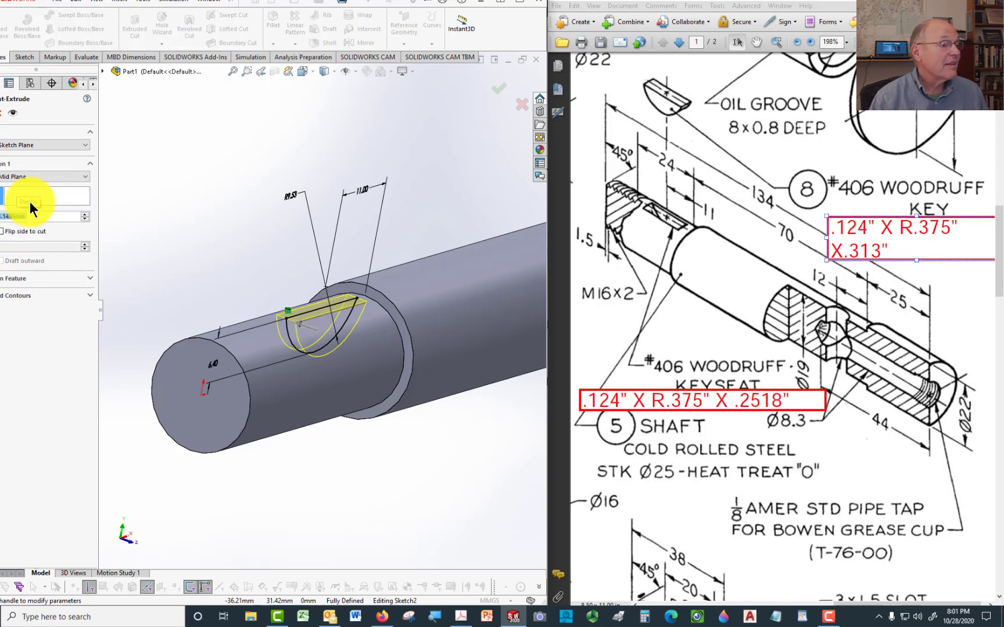
click(498, 89)
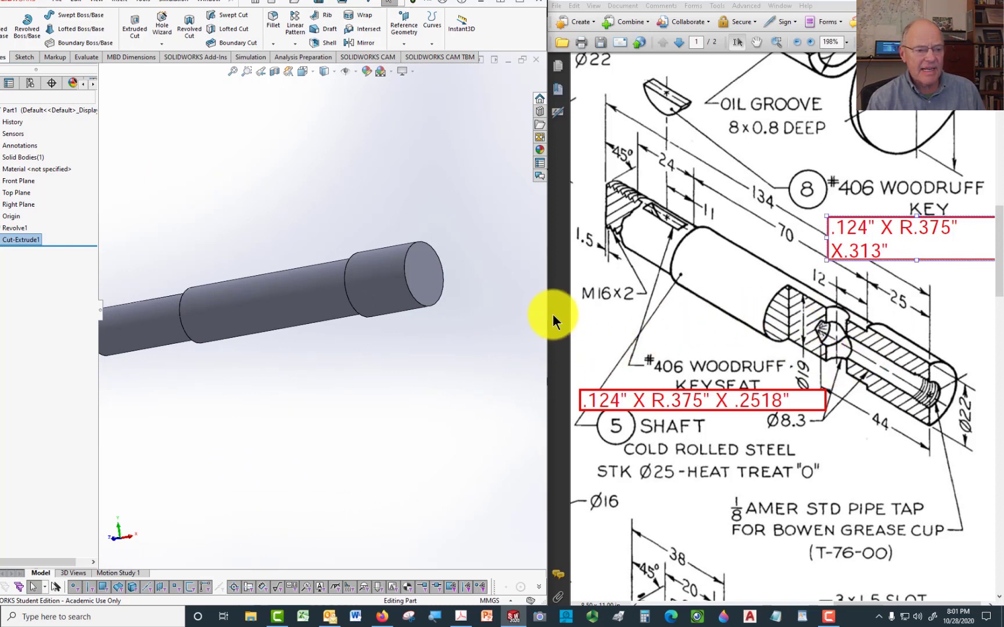
mouse_move(979, 408)
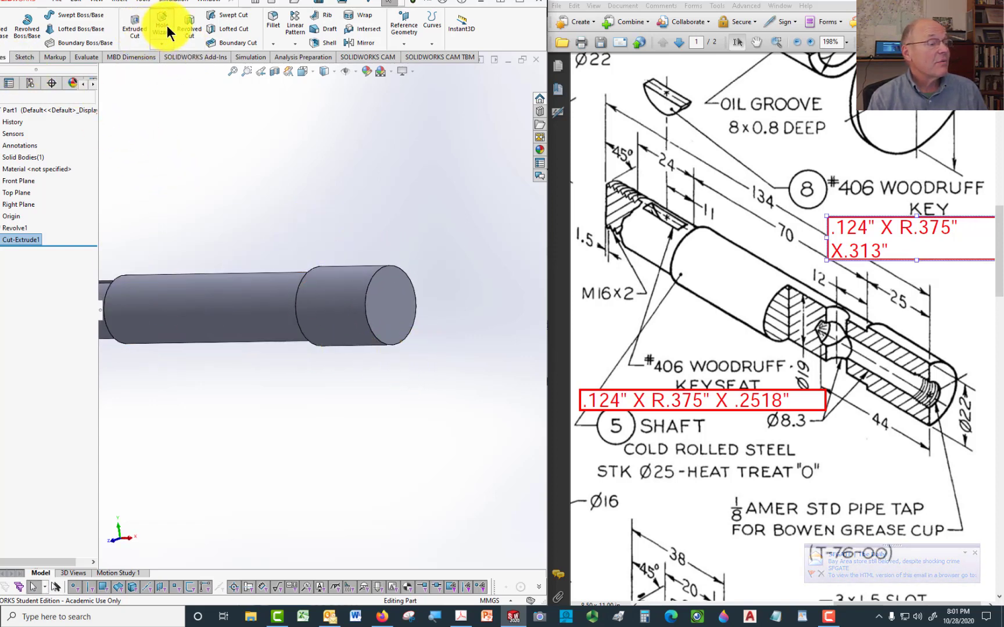
Step: Start a Hole Wizard tapered pipe-tap hole positioned on the shaft's end face
click(162, 26)
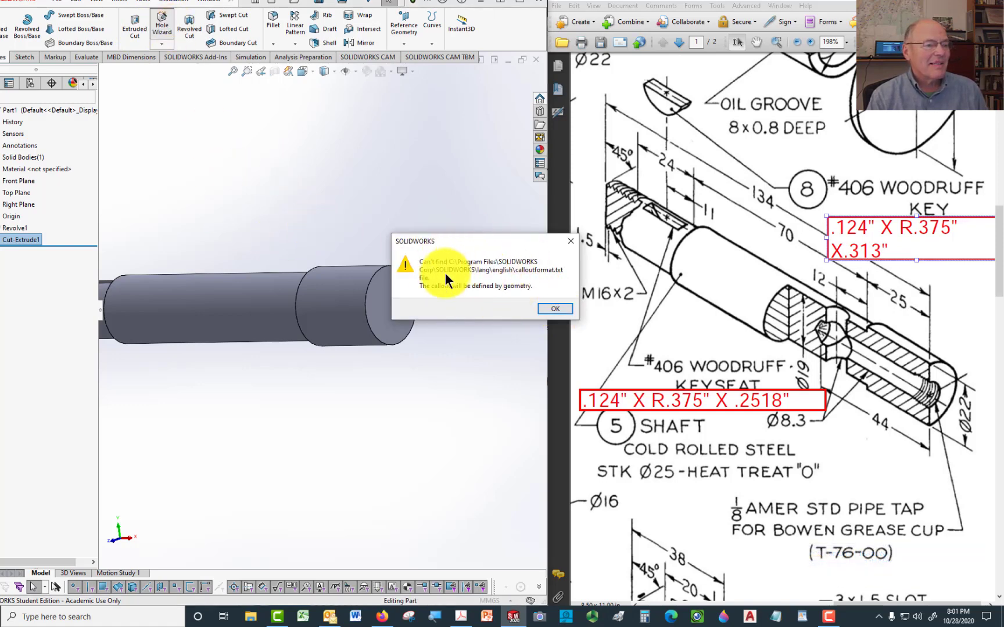
click(554, 309)
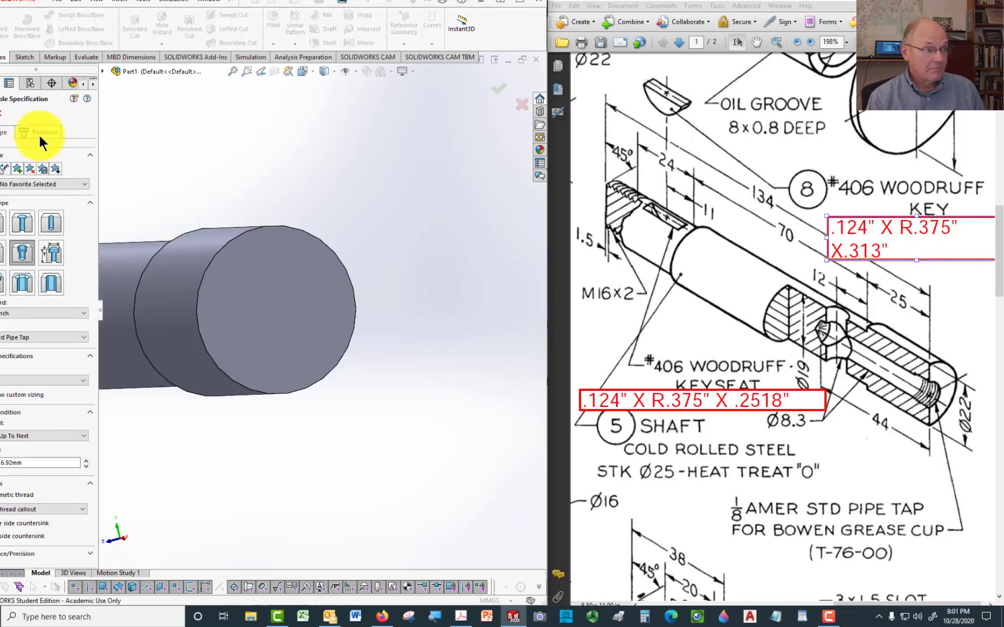
click(45, 133)
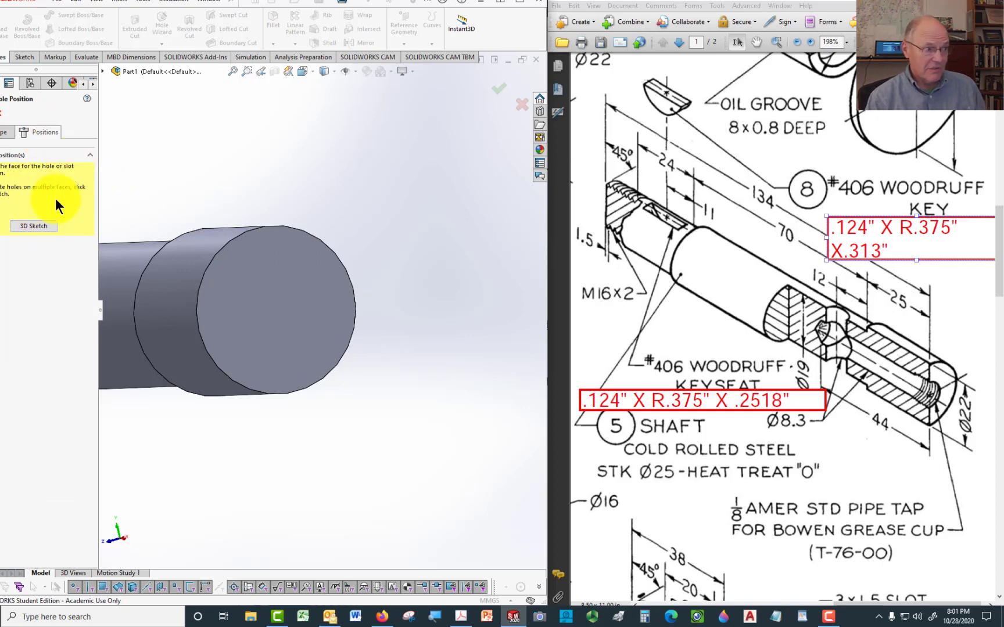
click(276, 310)
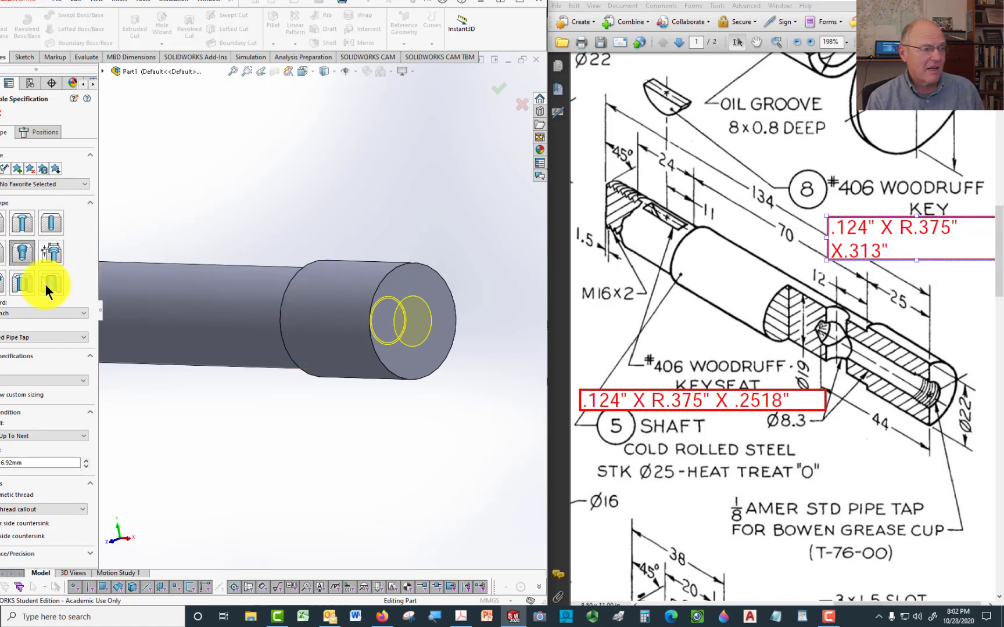
mouse_move(21, 249)
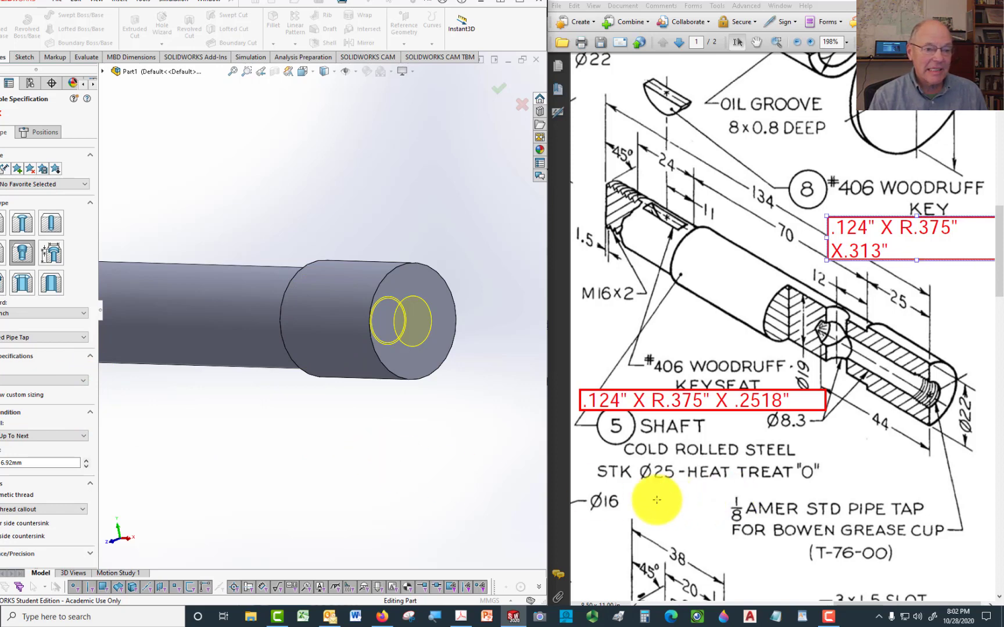
mouse_move(187, 488)
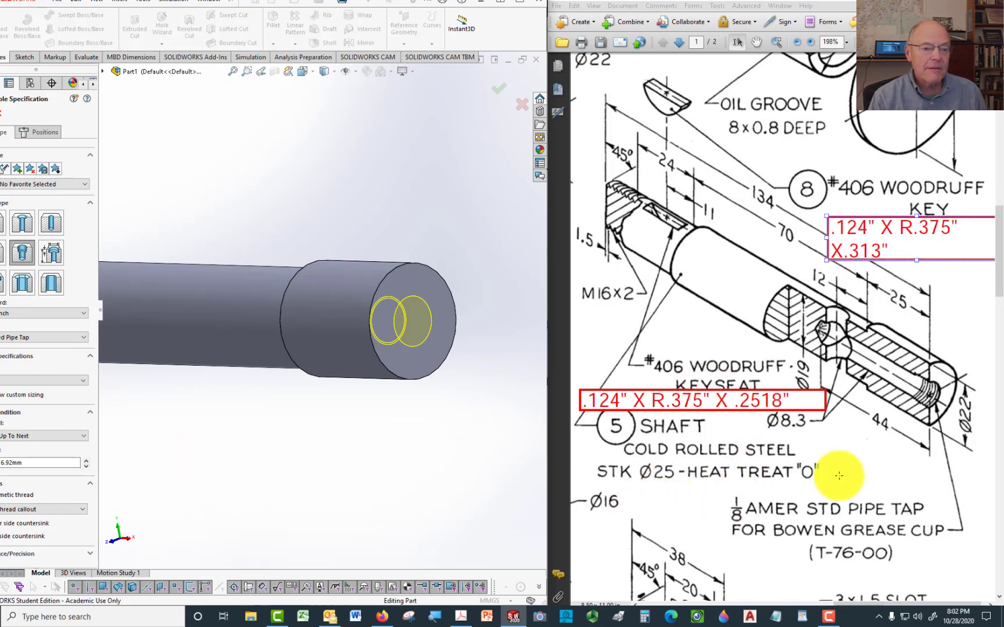
scroll(down, 3)
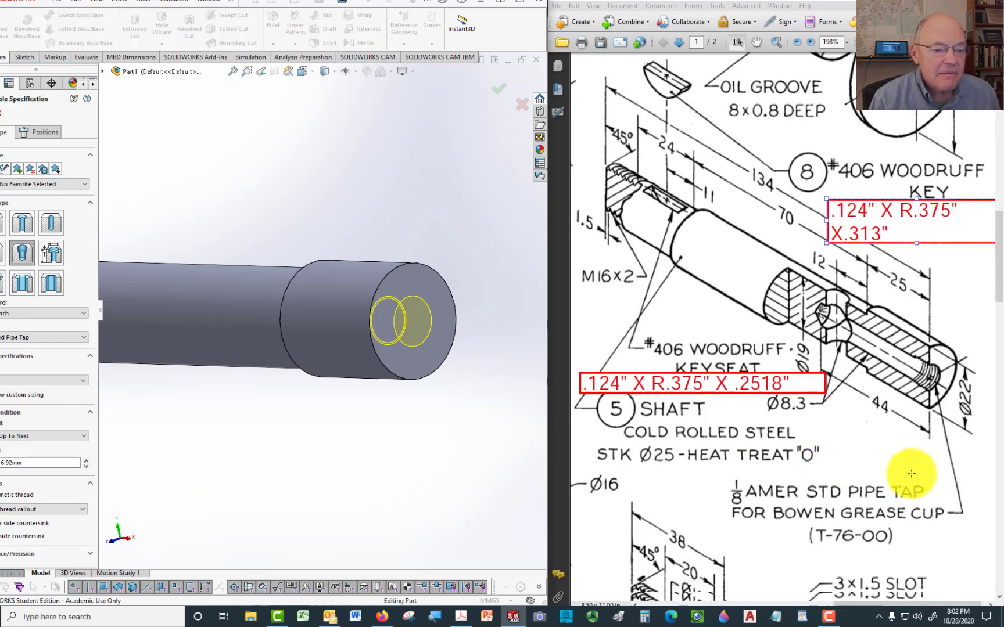
scroll(down, 3)
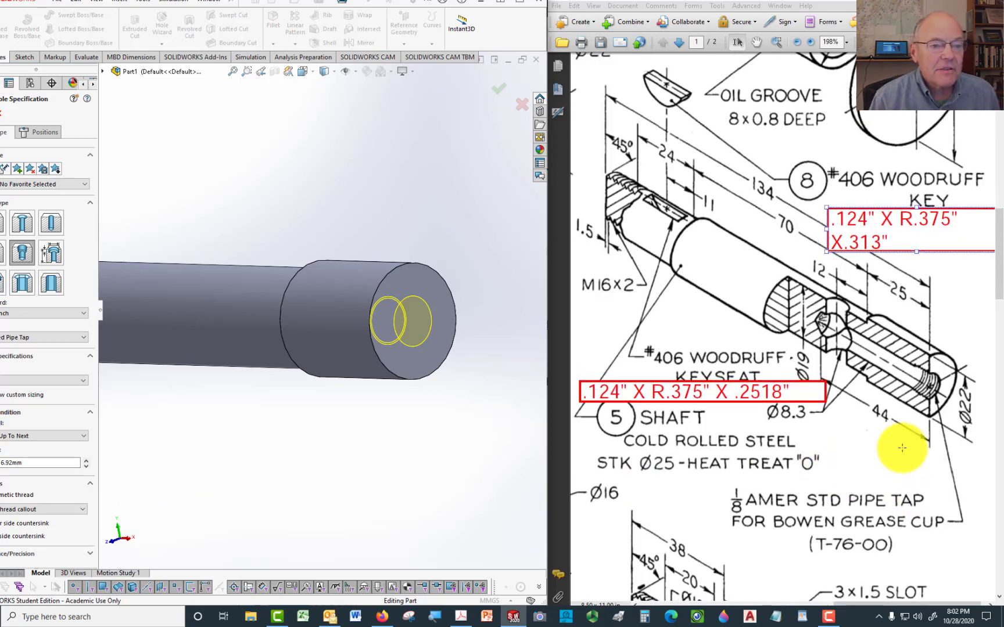
mouse_move(919, 326)
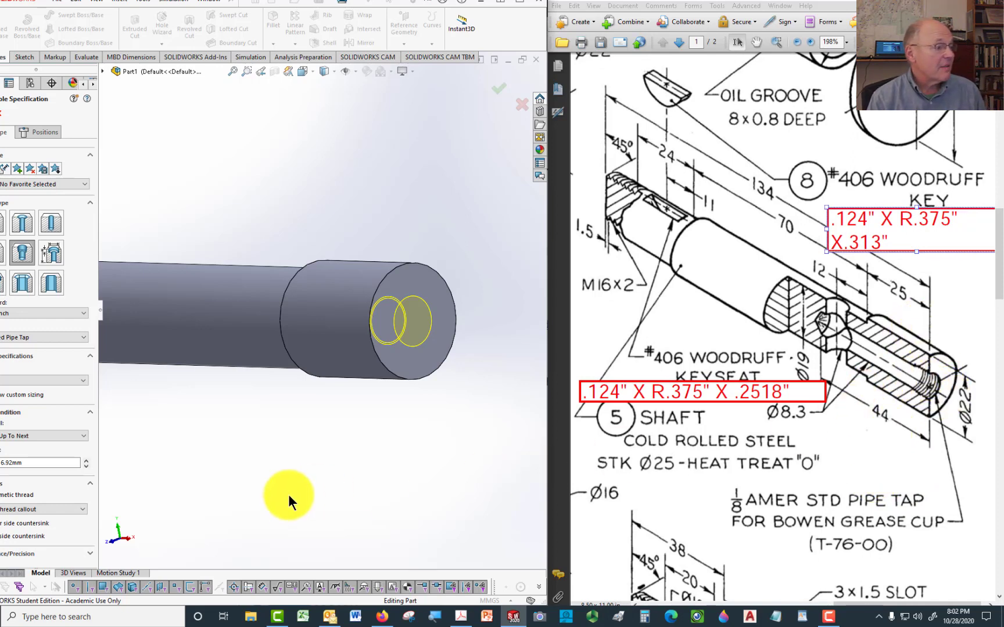
mouse_move(39, 429)
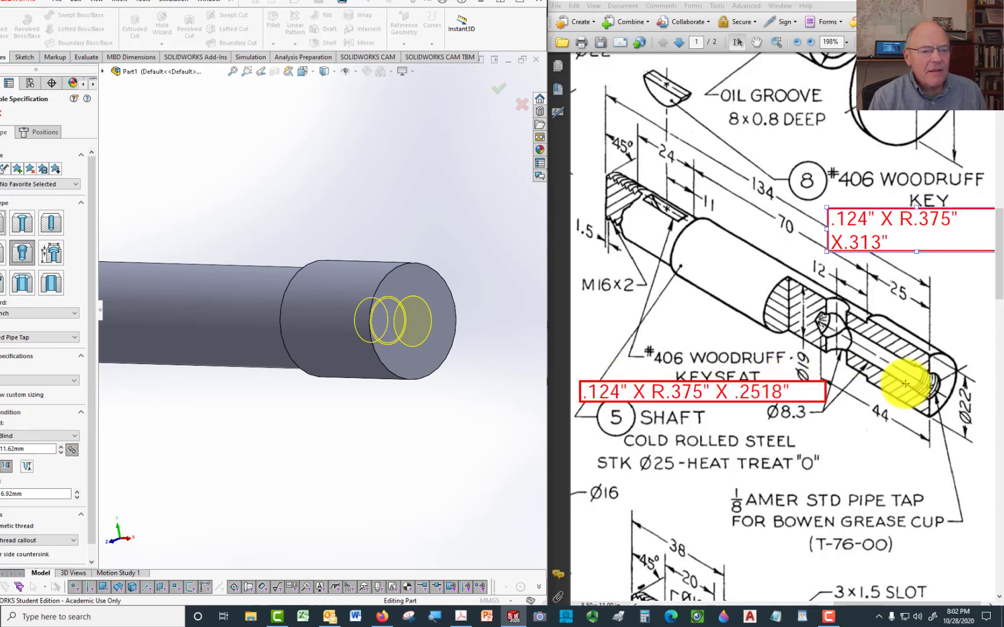
mouse_move(977, 375)
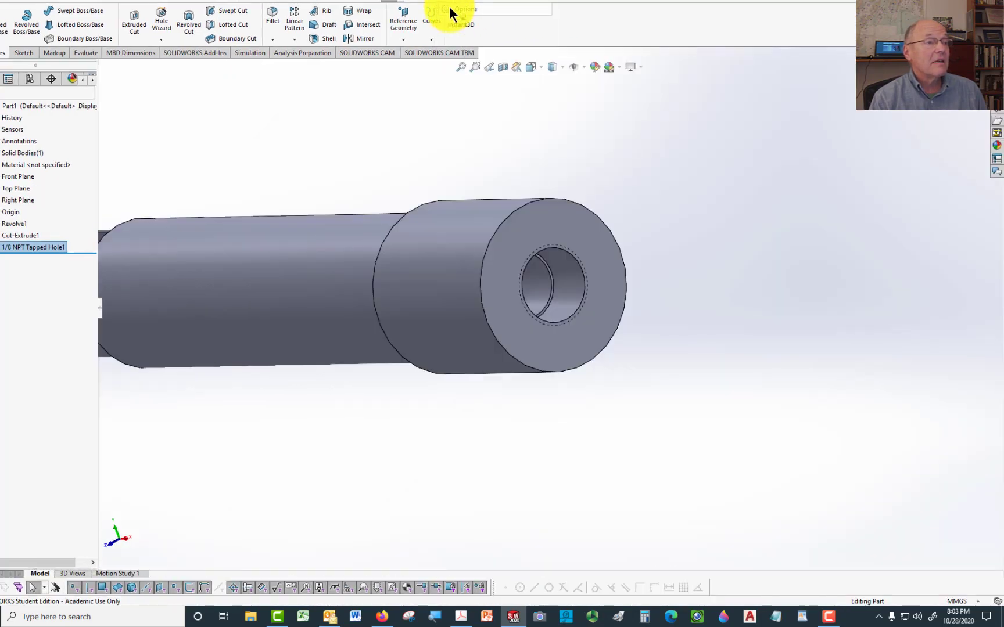
Step: Keep cosmetic and shaded cosmetic threads enabled under Detailing and accept the properties
click(459, 11)
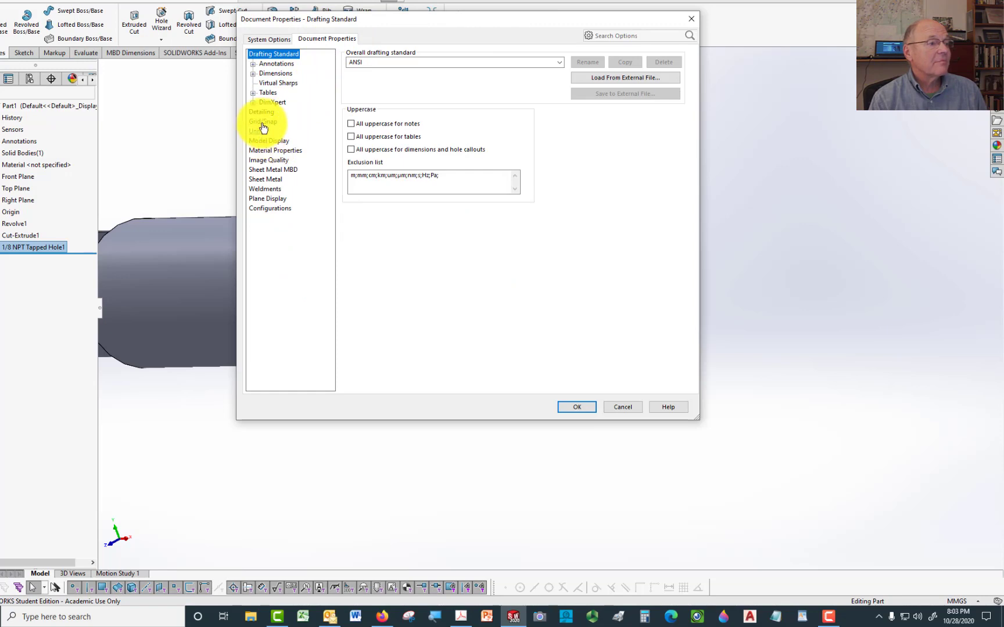
click(261, 111)
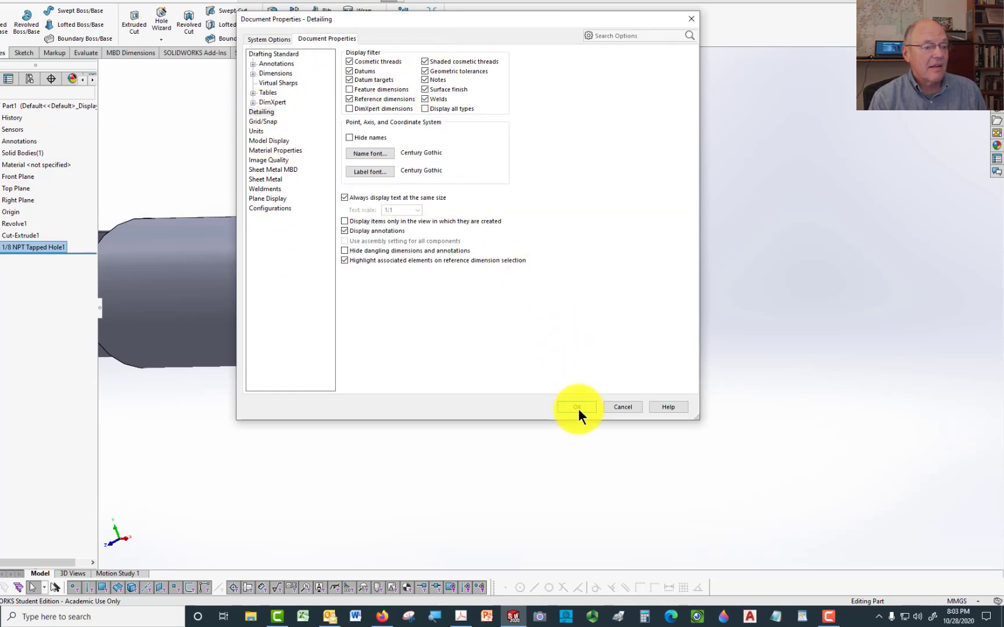
click(576, 406)
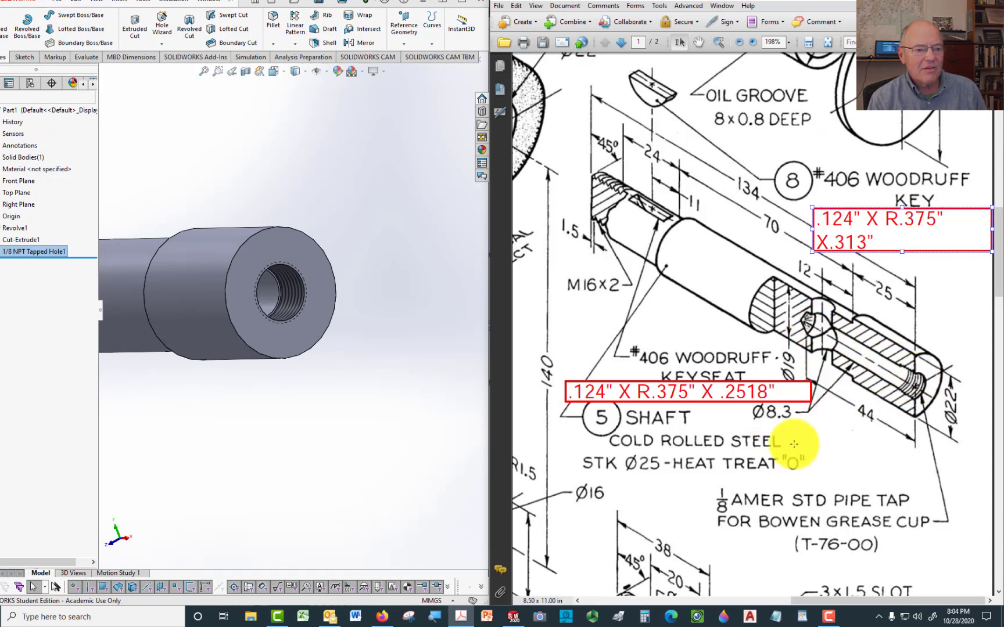
Step: Measure the tapped hole face, reading about 8.43 mm diameter, then view from the top
click(275, 297)
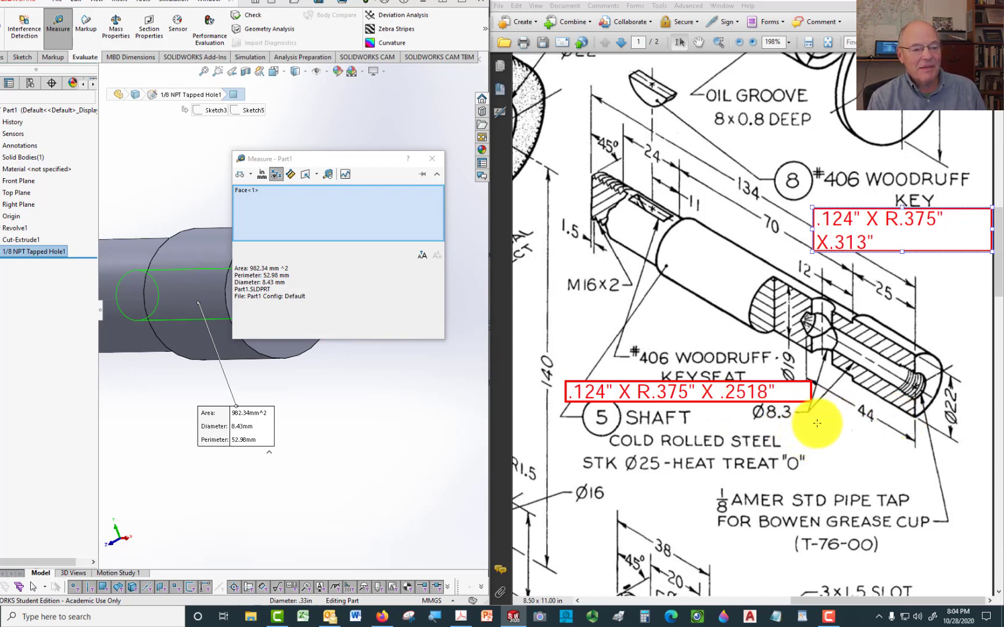
mouse_move(854, 398)
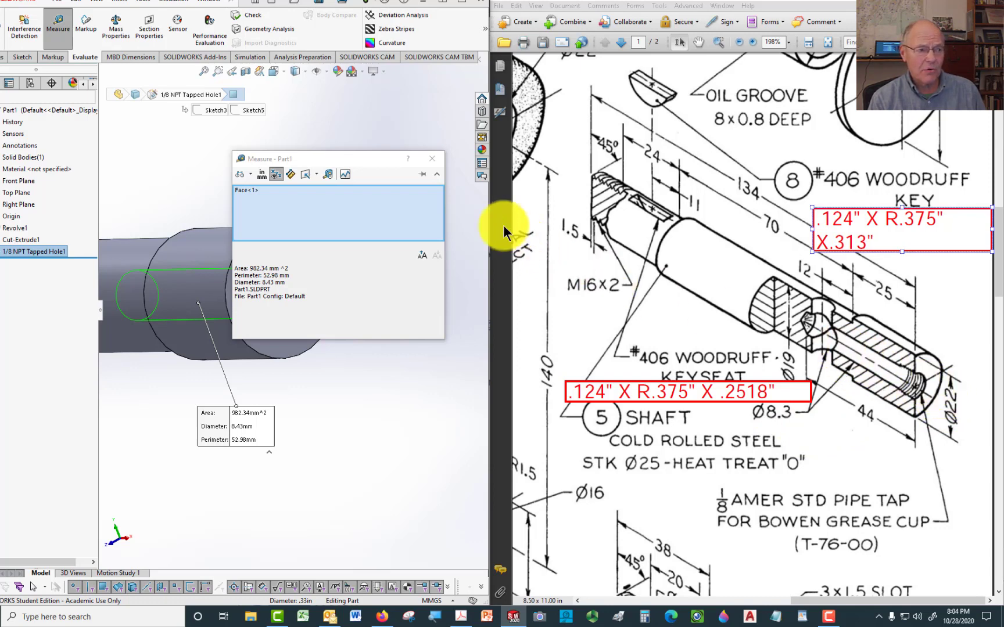
click(431, 158)
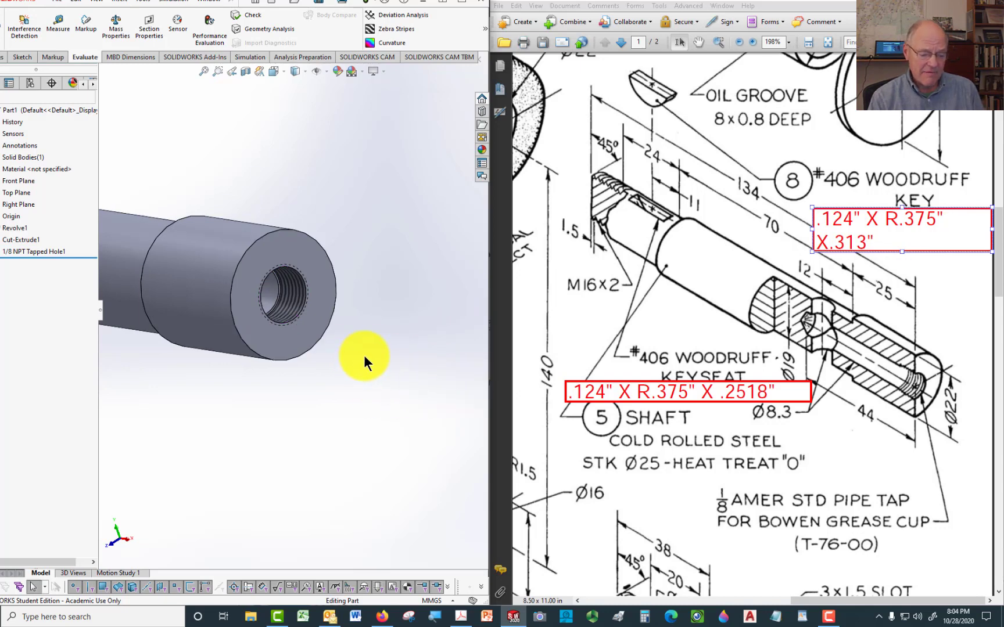
mouse_move(716, 340)
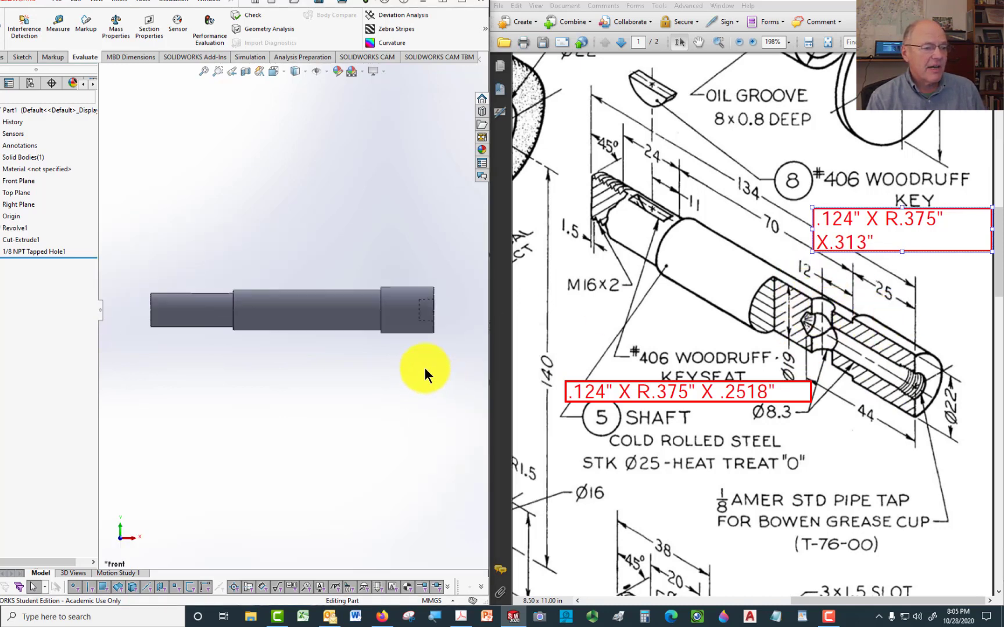
mouse_move(353, 256)
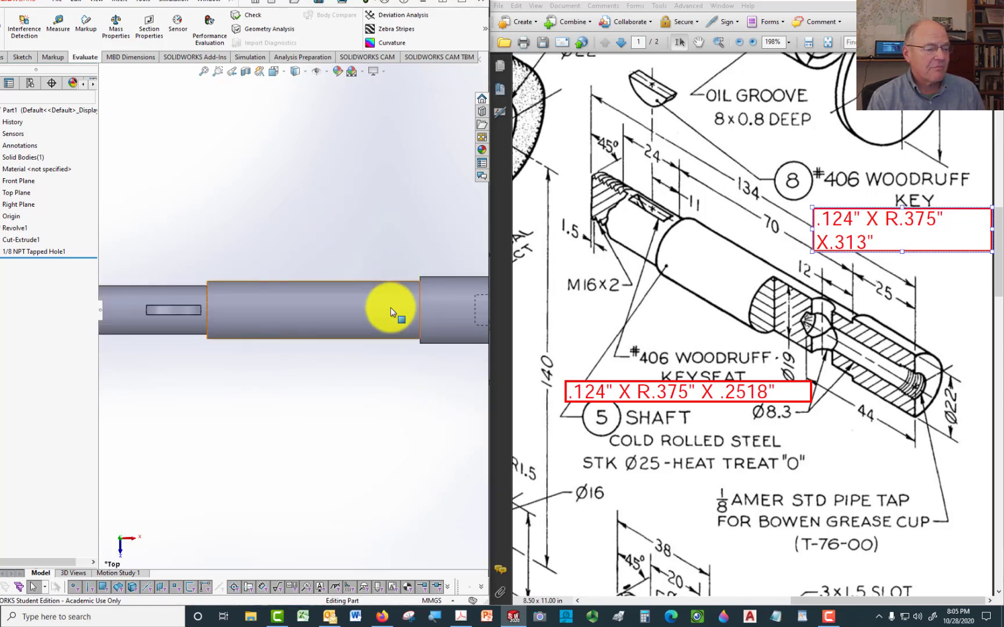
mouse_move(342, 304)
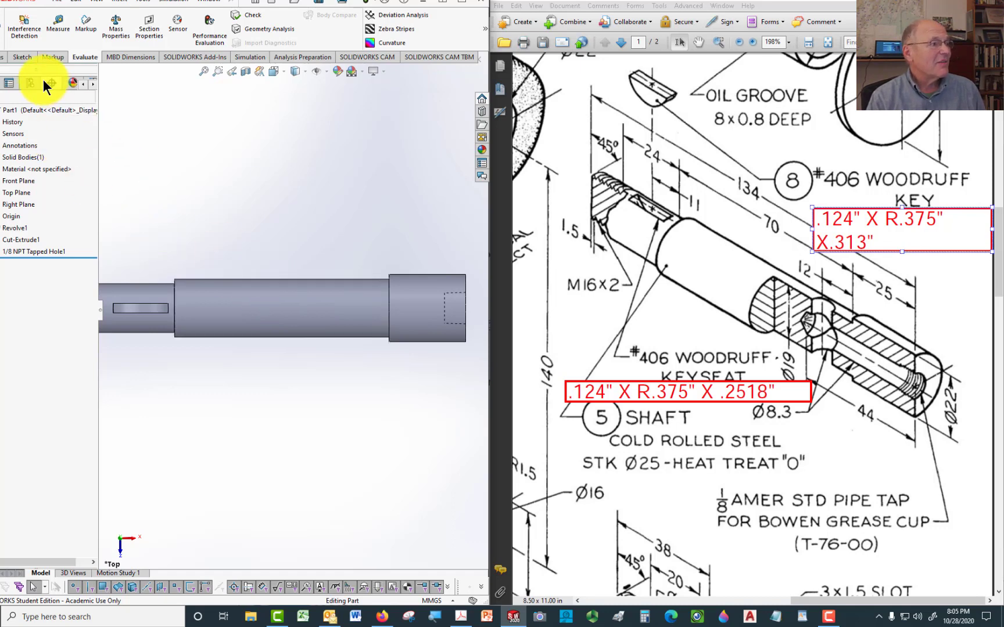
Step: Sketch a Ø8.30 circle, level with the origin and 12 mm from the shoulder
click(21, 57)
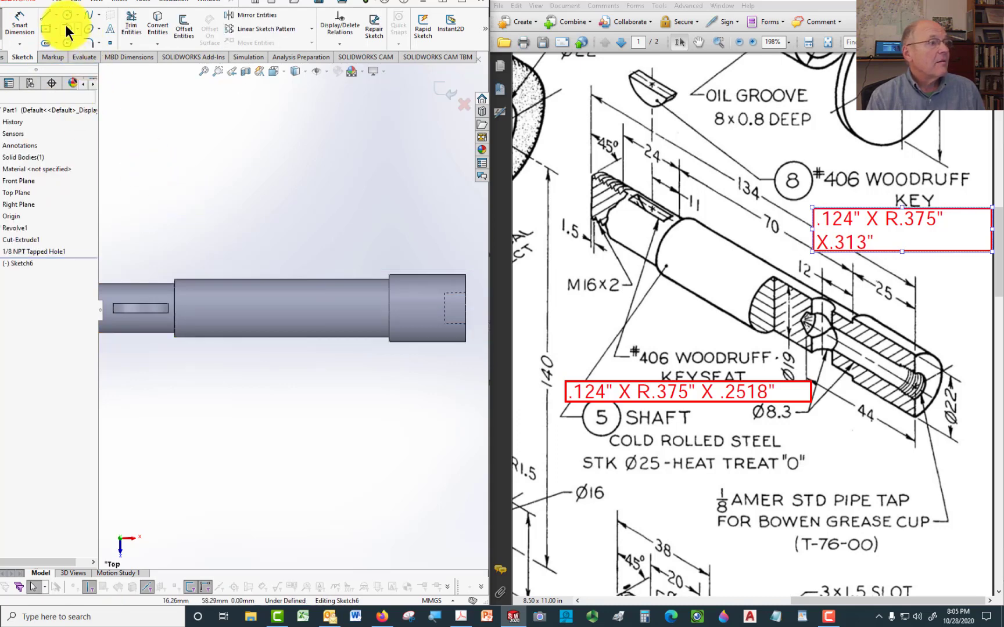
click(67, 17)
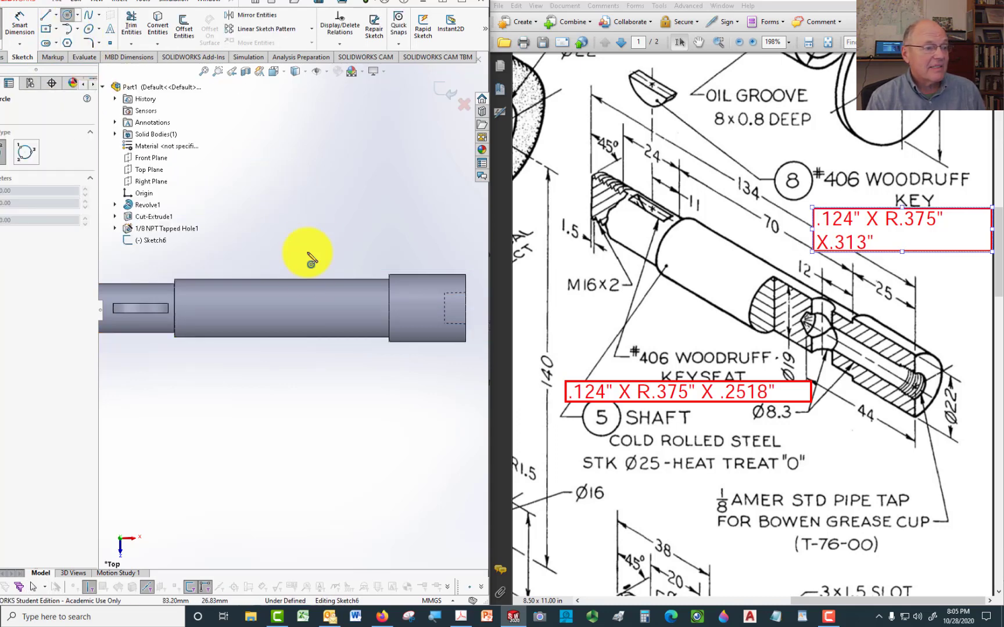
mouse_move(346, 314)
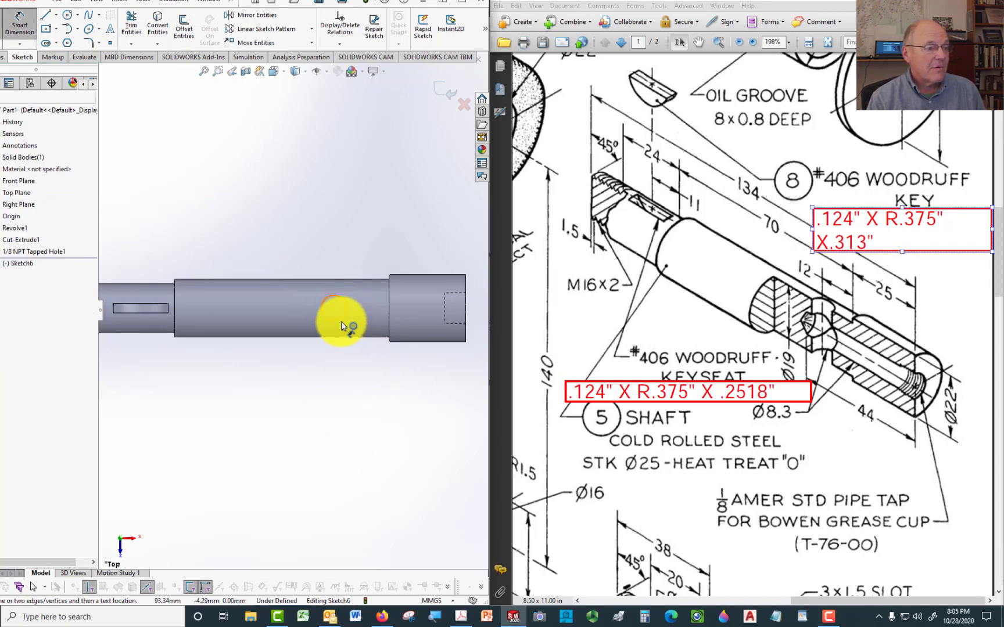
click(334, 308)
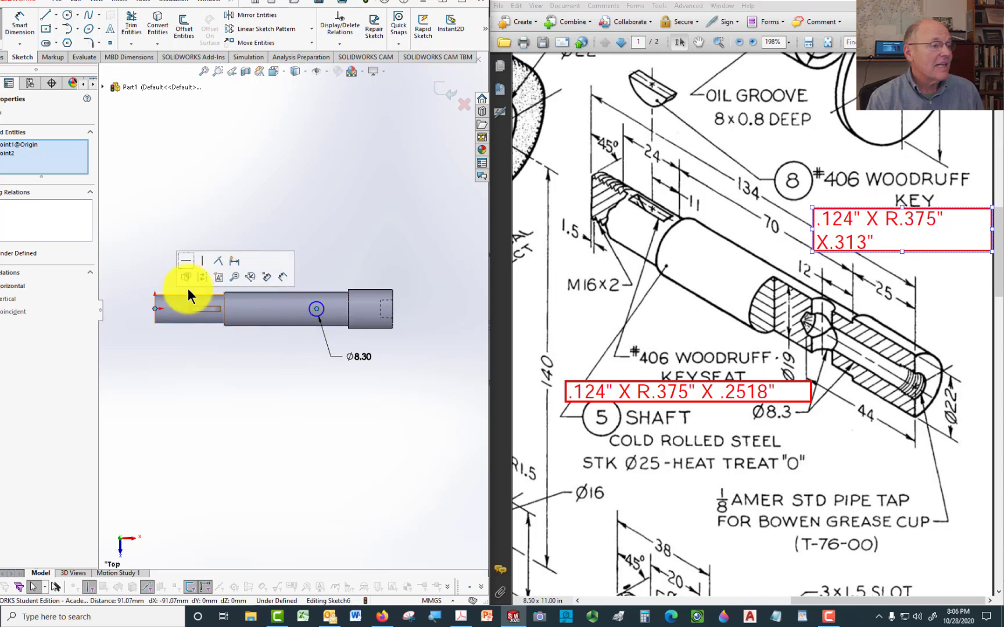
click(186, 277)
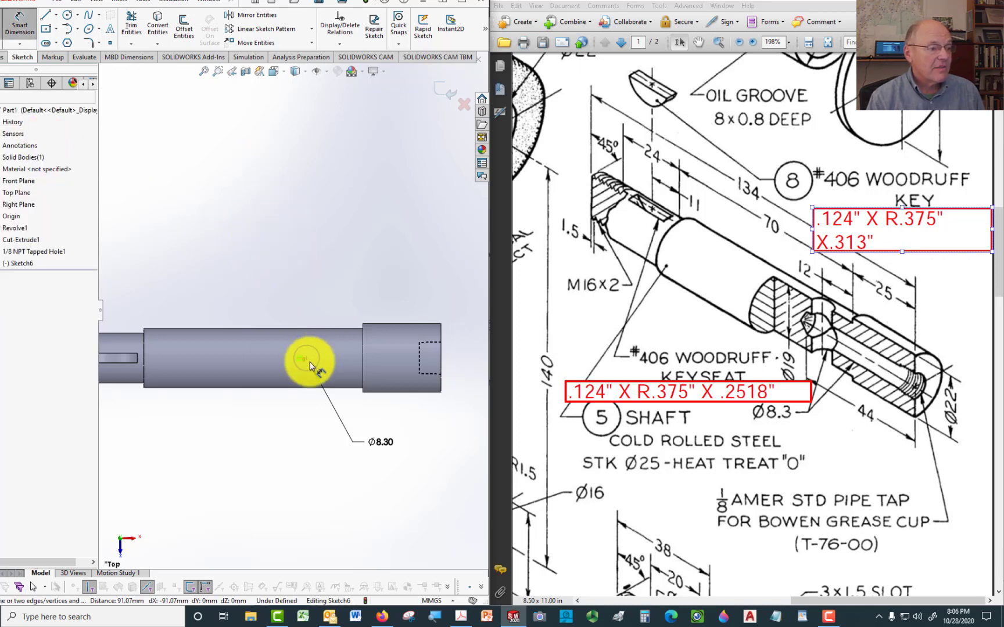
click(306, 357)
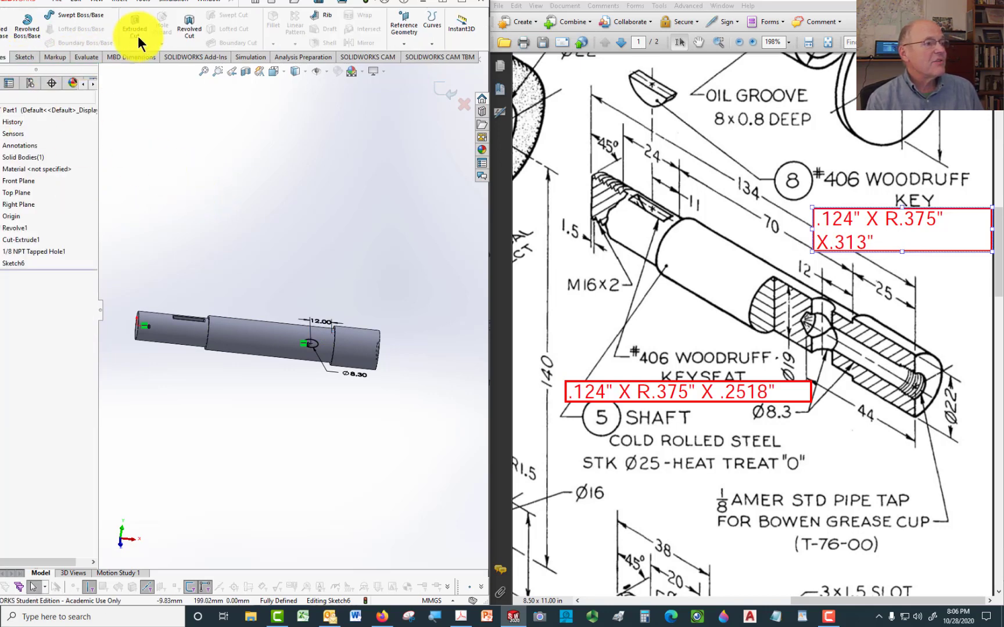
Step: Extrude-cut the Ø8.30 circle Up To Surface in both directions, stopping at the cylinder face
click(135, 25)
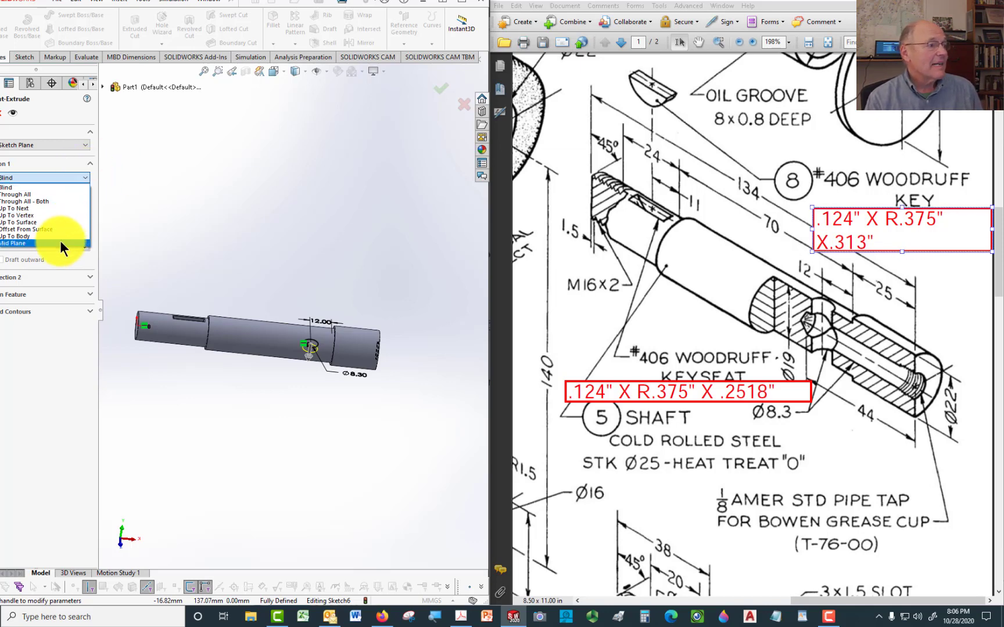
mouse_move(25, 222)
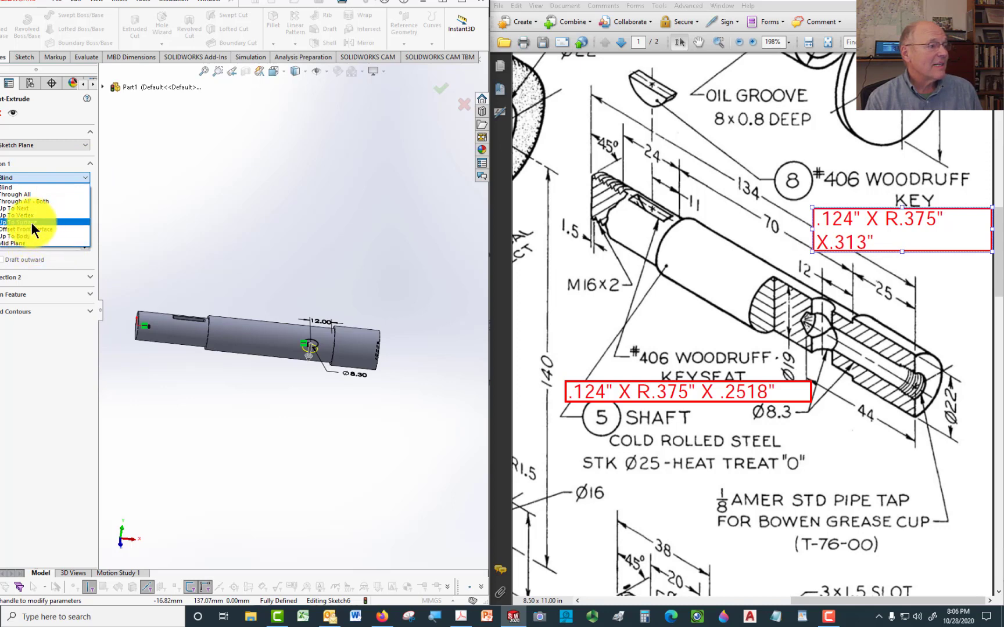
click(38, 223)
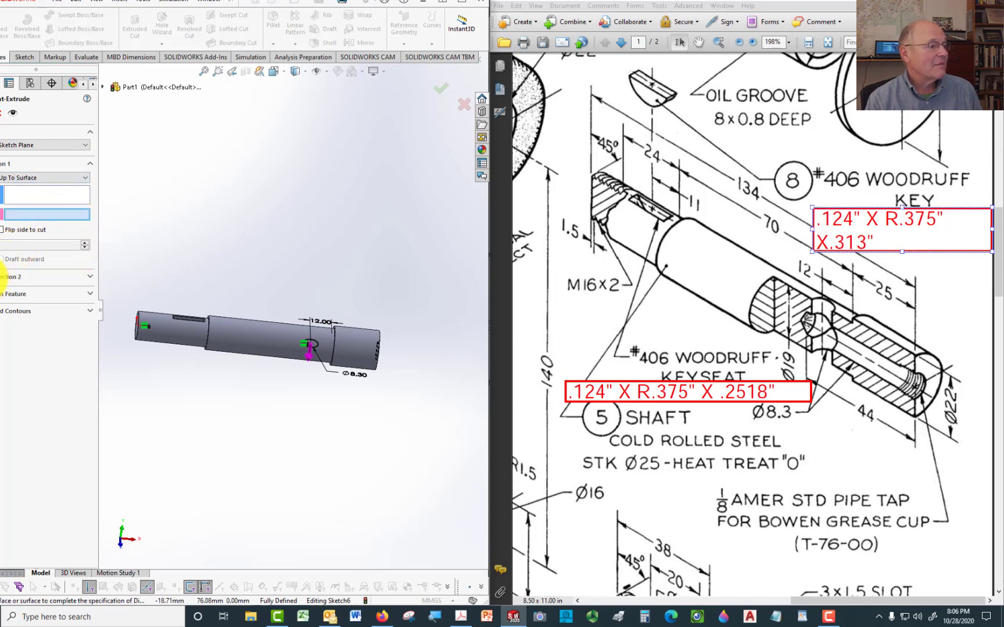
click(312, 334)
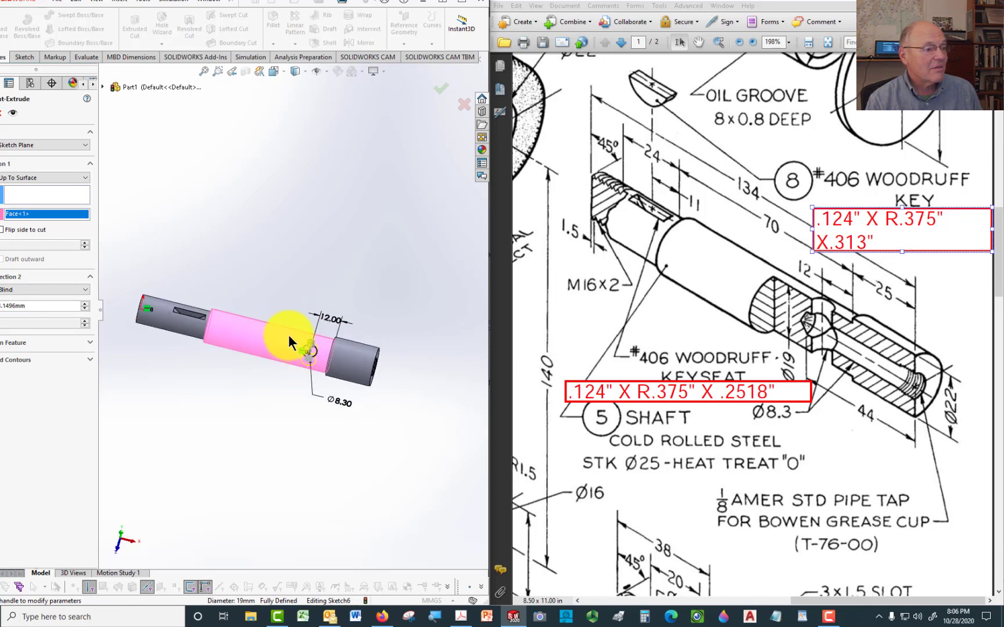
click(42, 289)
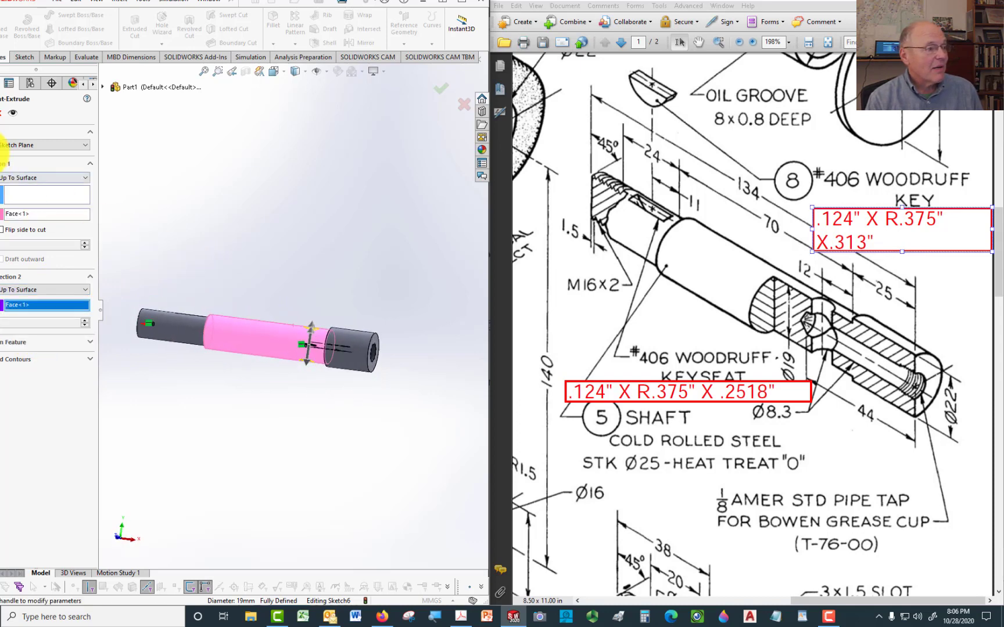
click(441, 88)
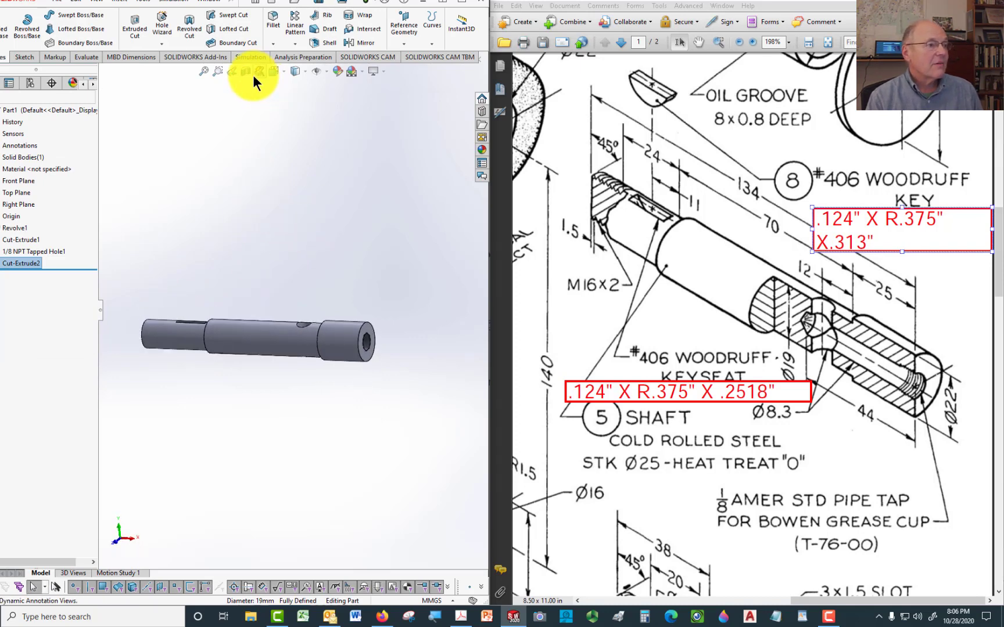
Step: Open a Section View on the Front Plane to reveal both holes
click(217, 70)
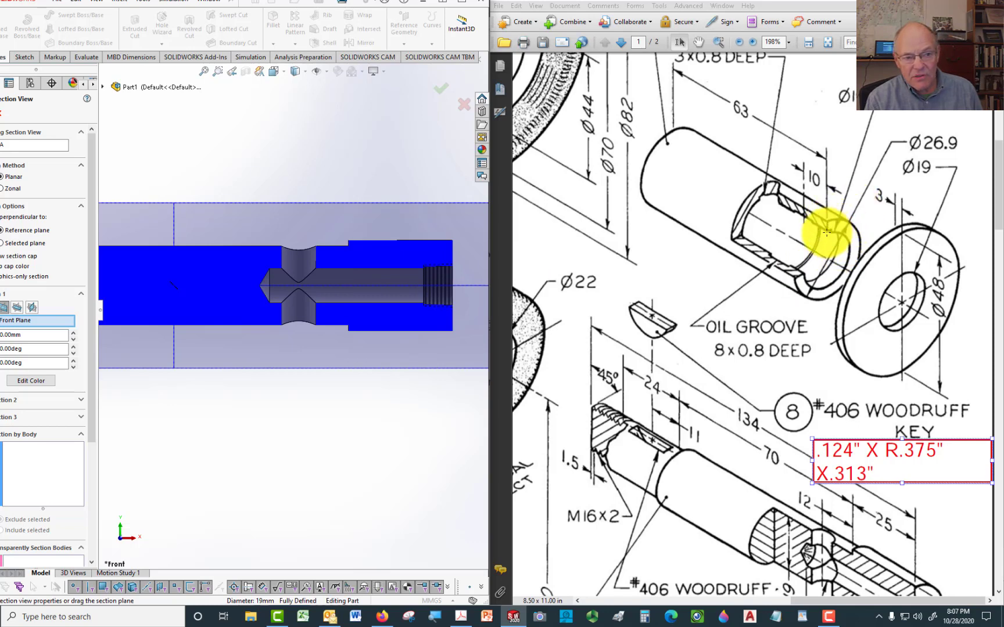
mouse_move(759, 199)
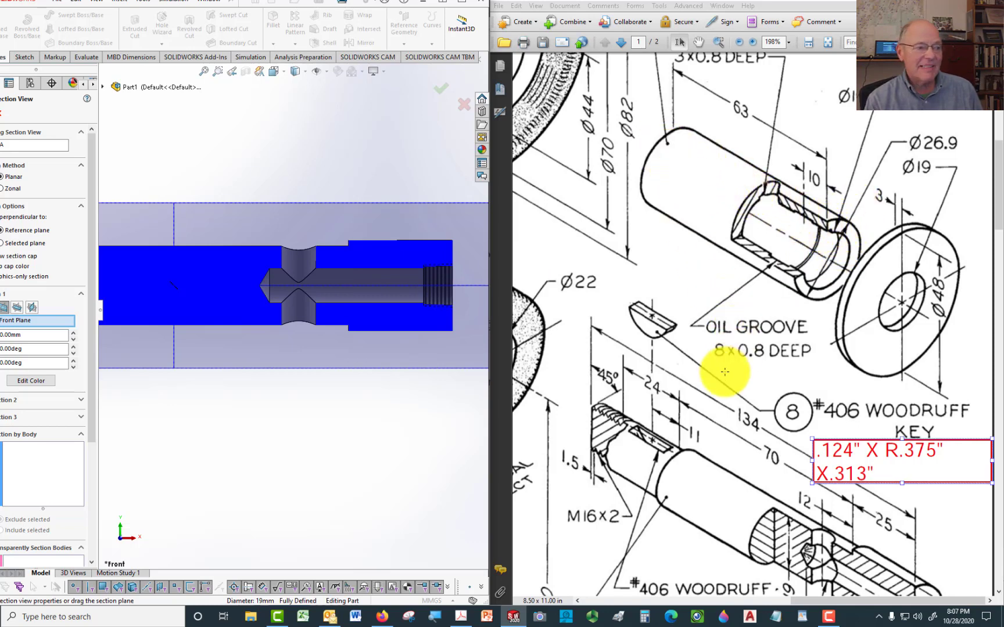
mouse_move(688, 413)
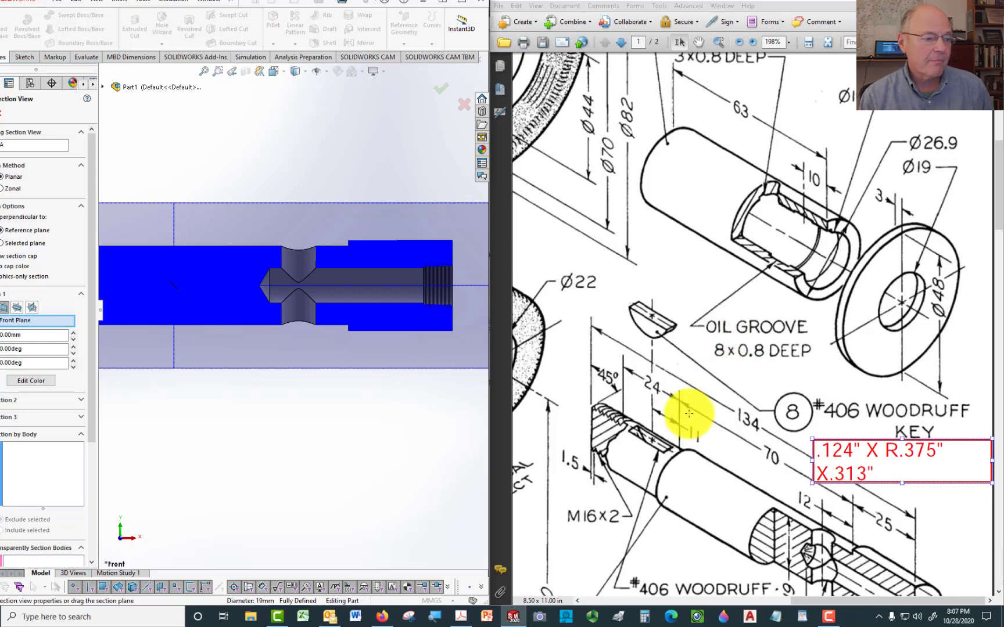